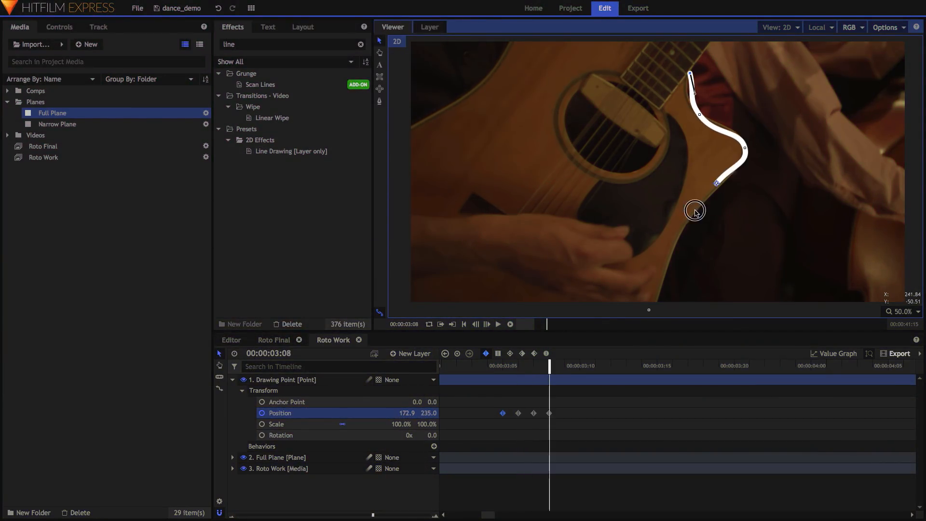
Expand the Generate effects folder to reveal the Lightsword presets.
click(273, 340)
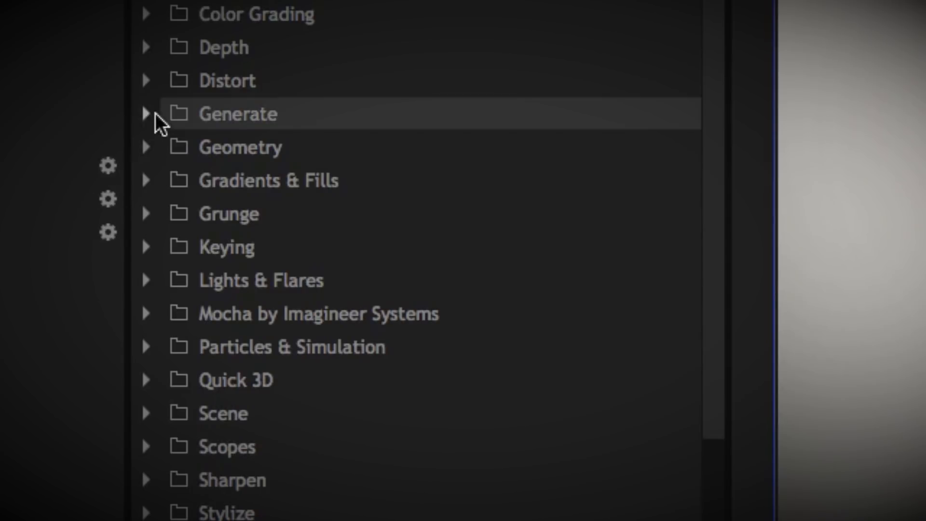
click(145, 114)
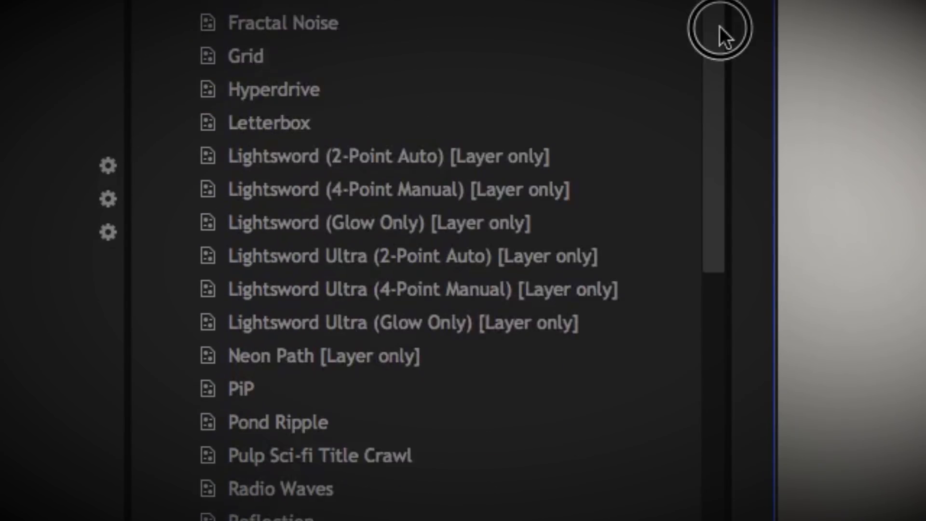
click(384, 140)
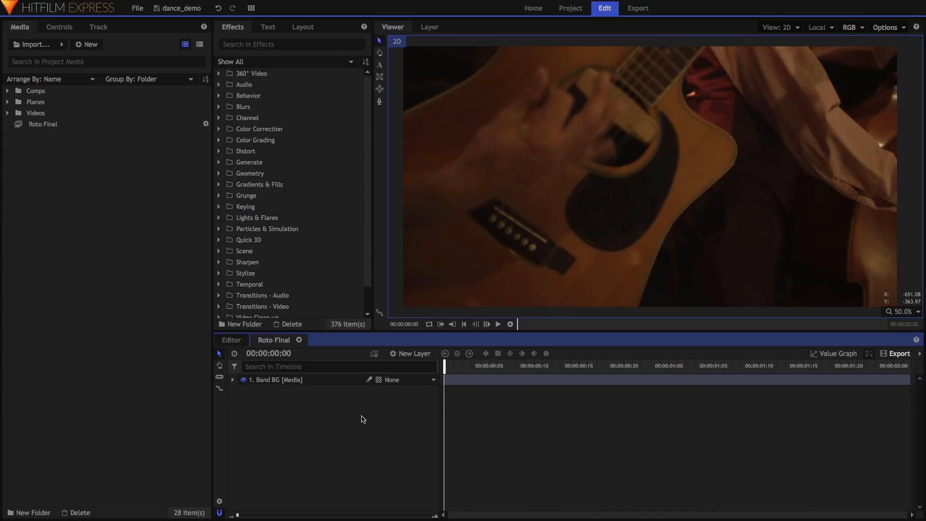
mouse_move(278, 342)
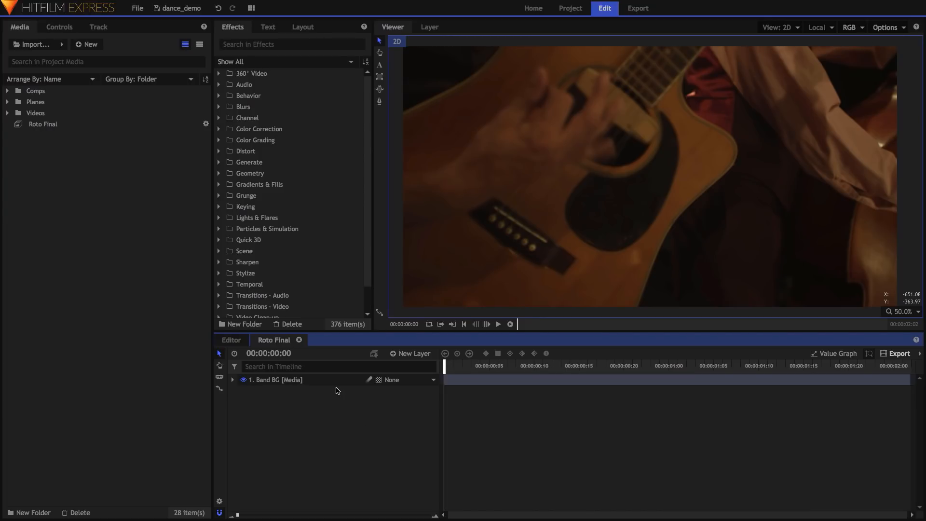
Slow the guitar clip to 5% speed and extend the composite duration to 41:15.
click(410, 353)
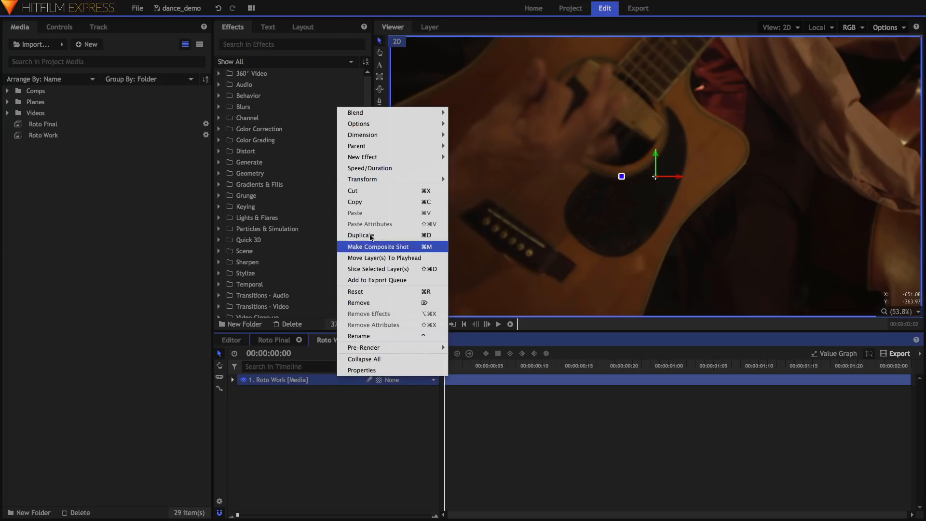
click(369, 167)
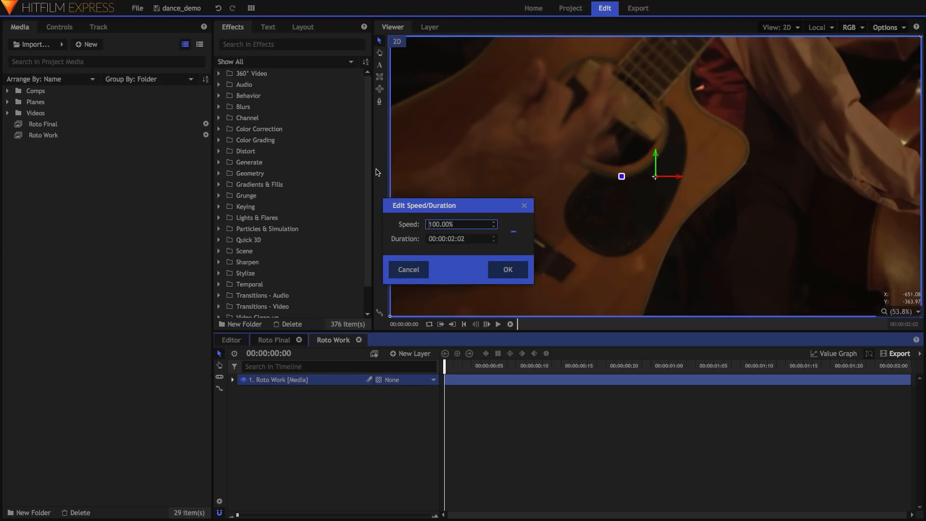
triple_click(460, 224)
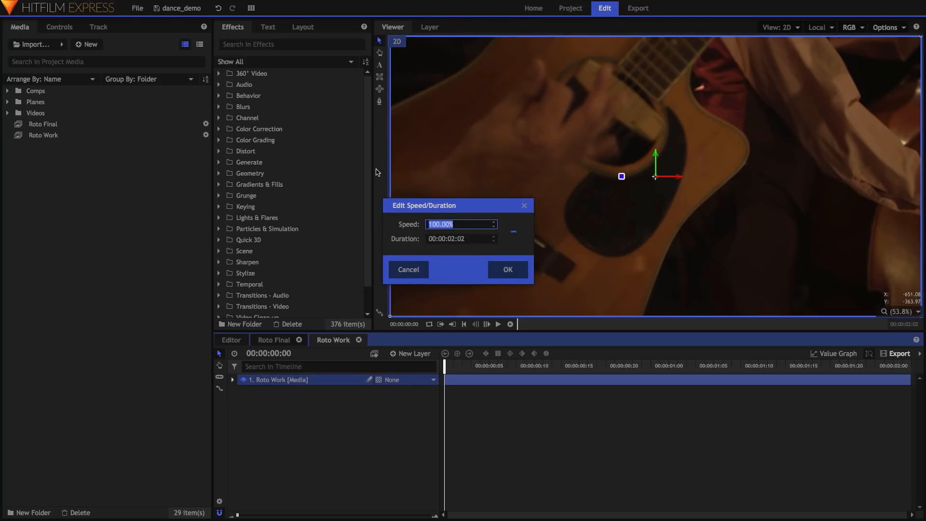
text(5%)
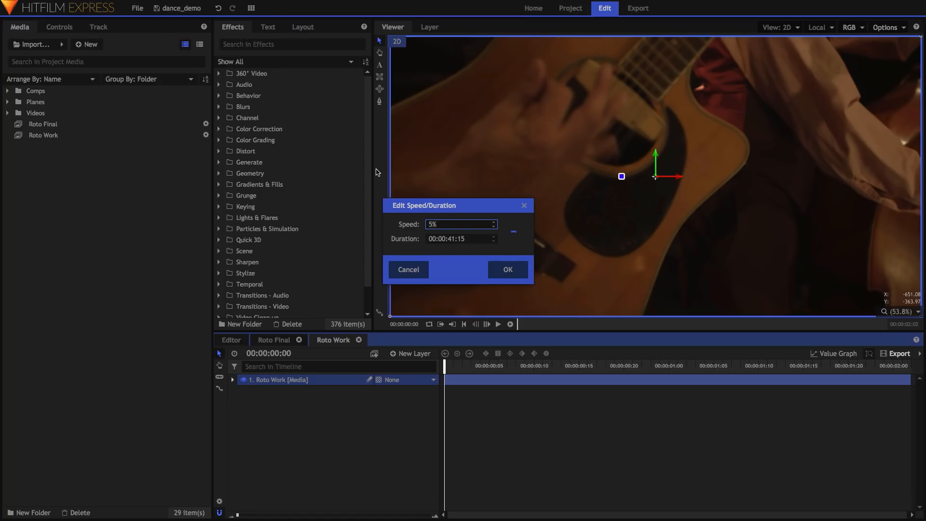
mouse_move(455, 248)
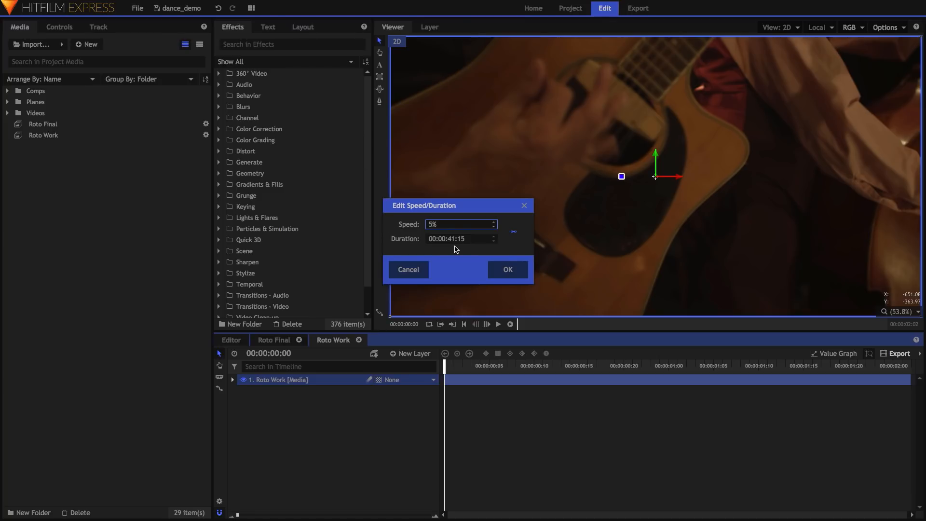
click(506, 269)
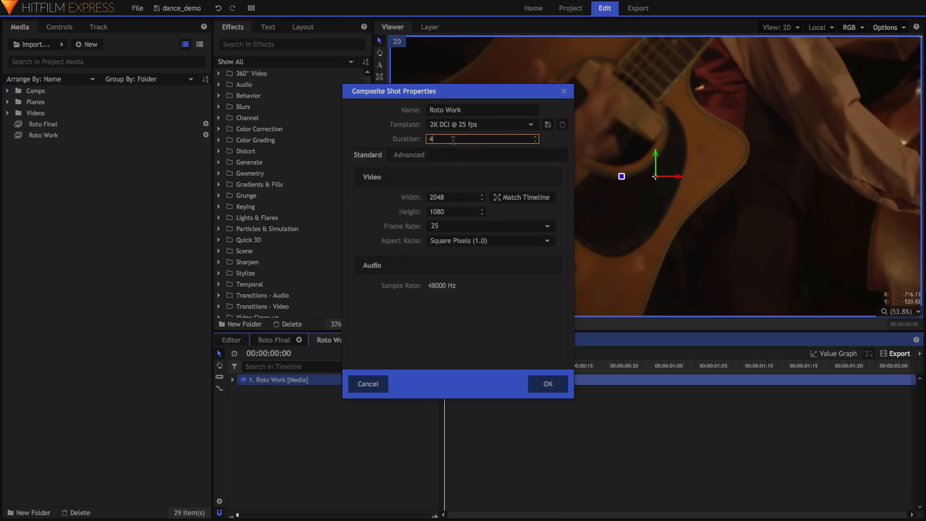
text(41:15)
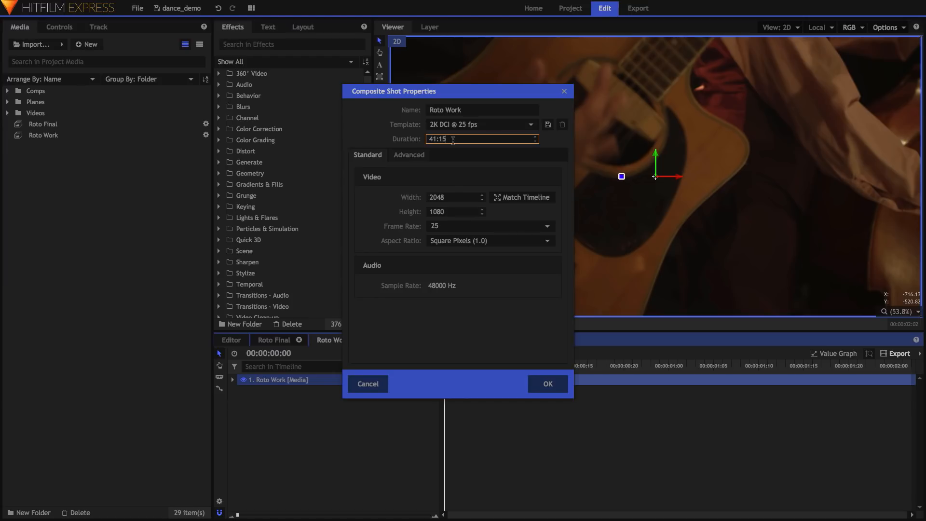
click(547, 383)
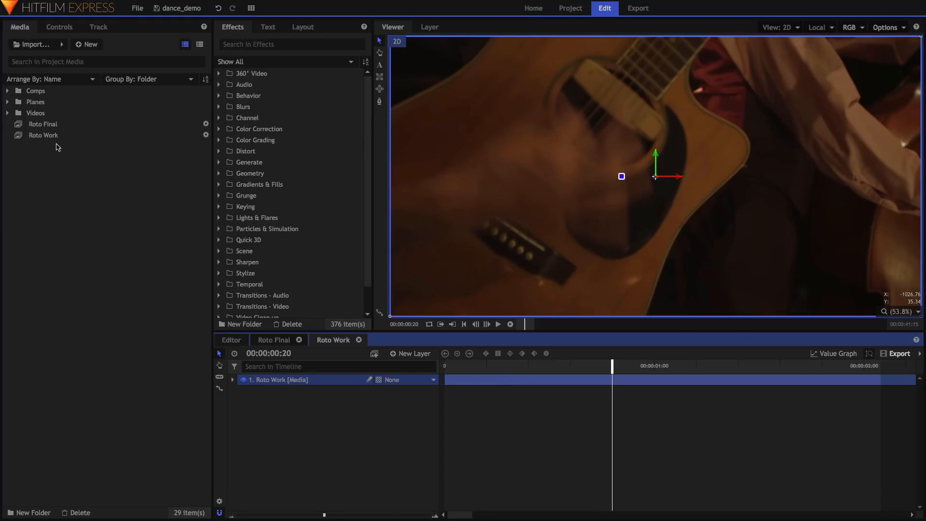
Add a Full Plane and apply the Lightsword (2-Point Auto) effect to it.
click(7, 102)
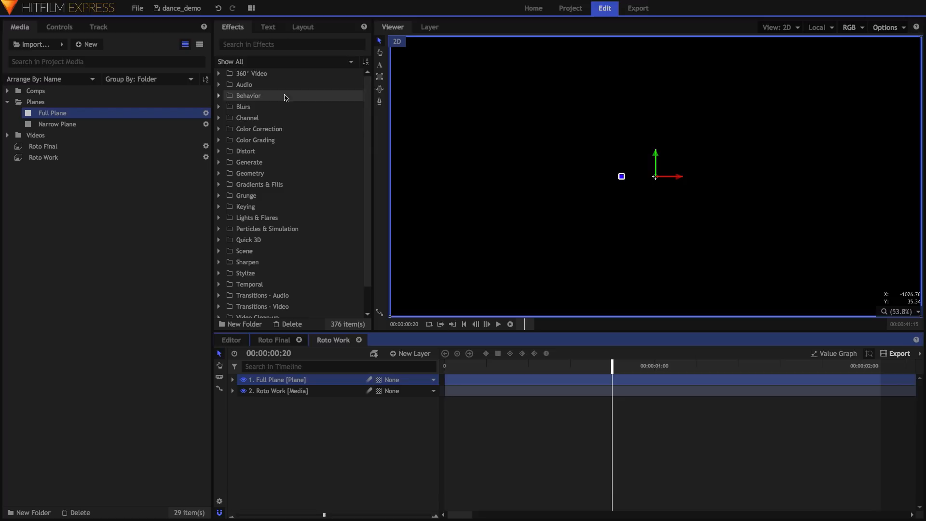
text(line)
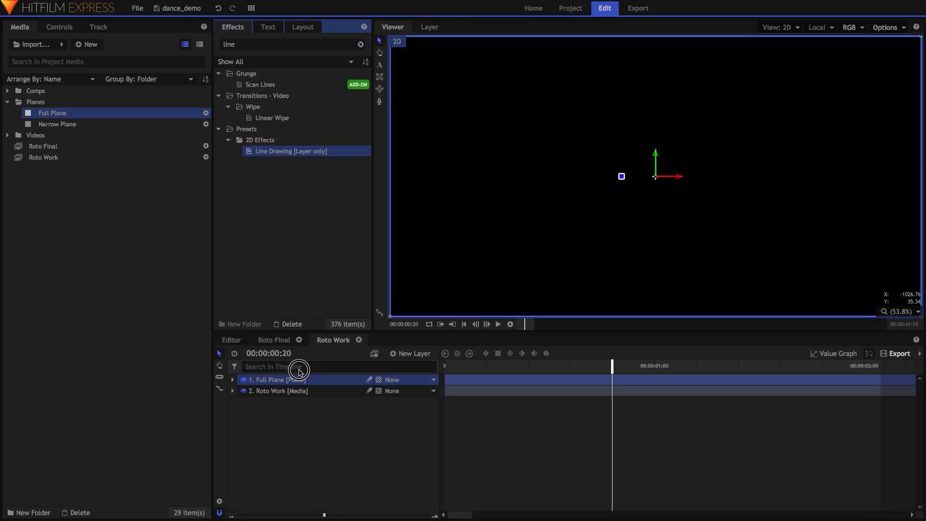
click(233, 379)
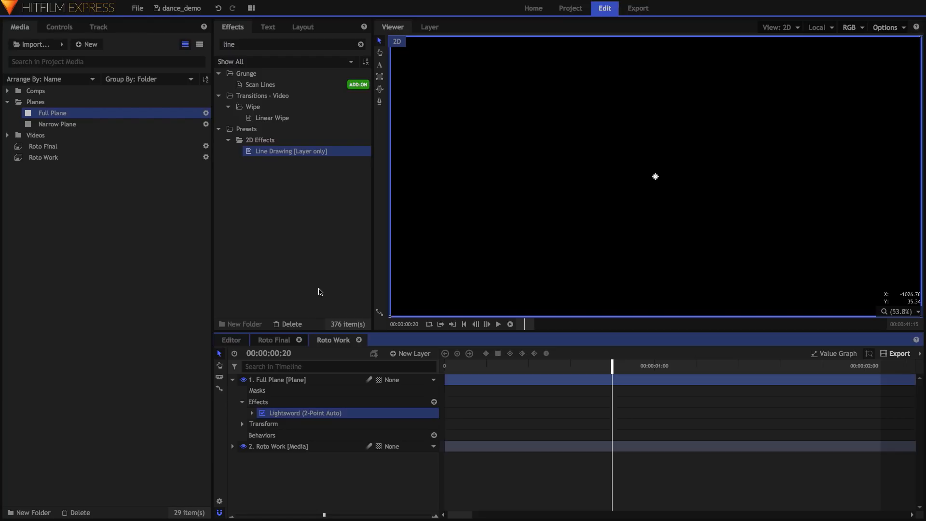
Add a Drawing Point layer and set the Lightsword Hilt and Tip Position to it.
click(411, 353)
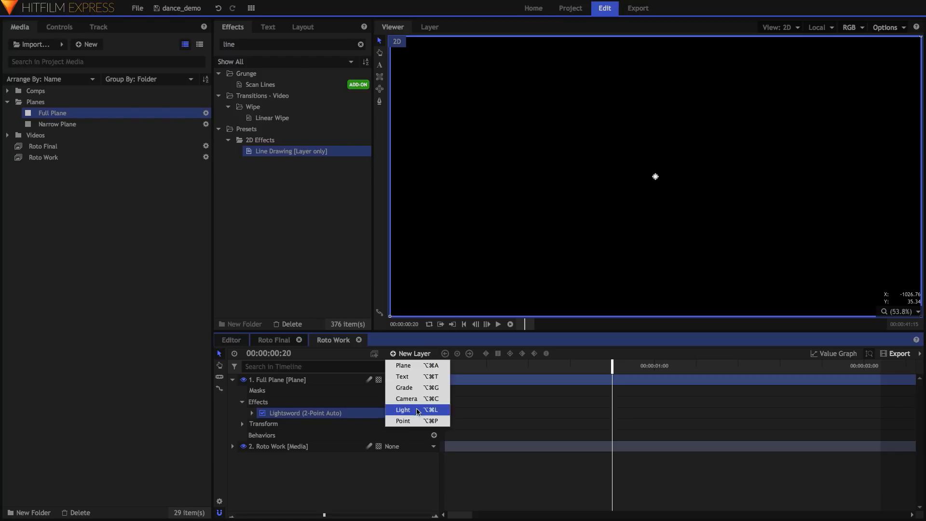
click(403, 410)
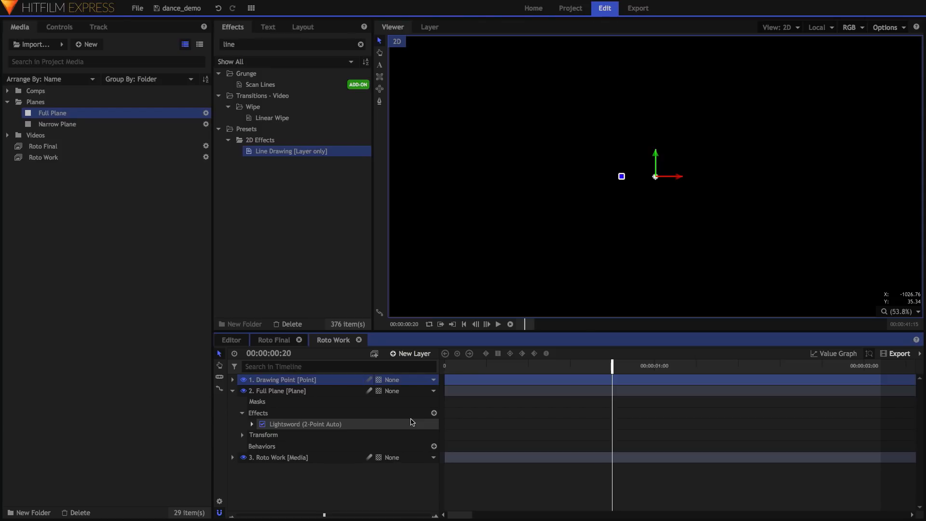
click(251, 424)
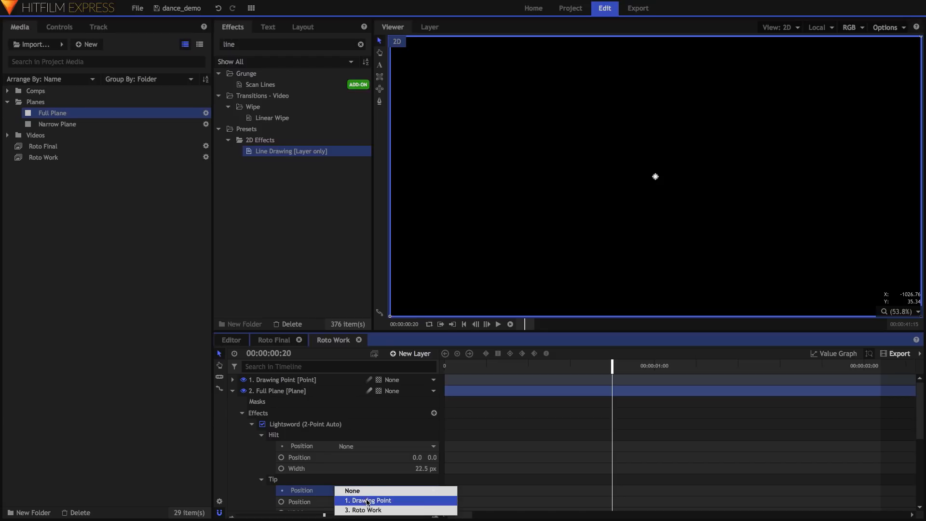
click(368, 500)
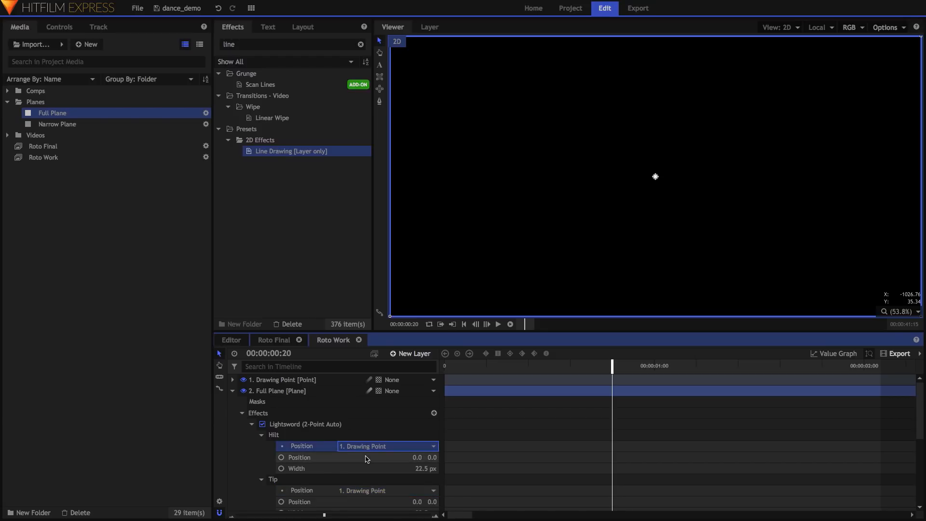
click(261, 429)
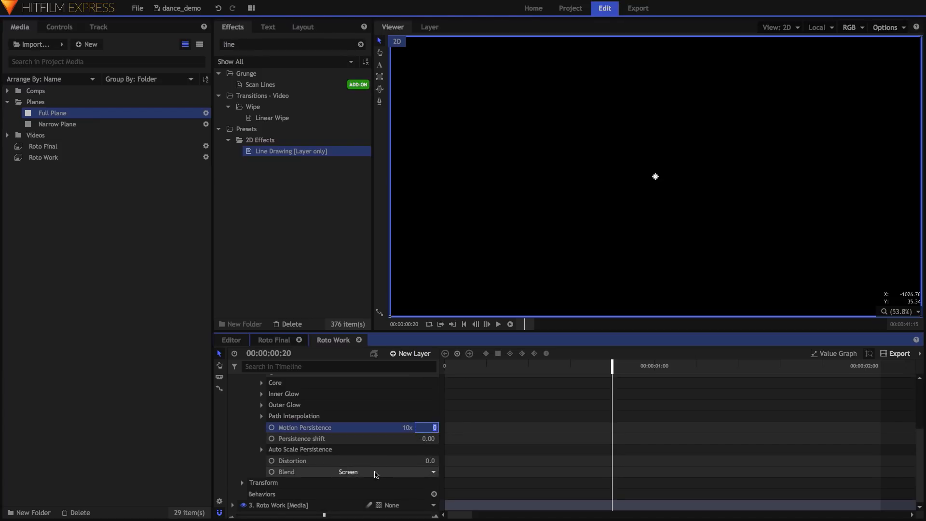
click(387, 471)
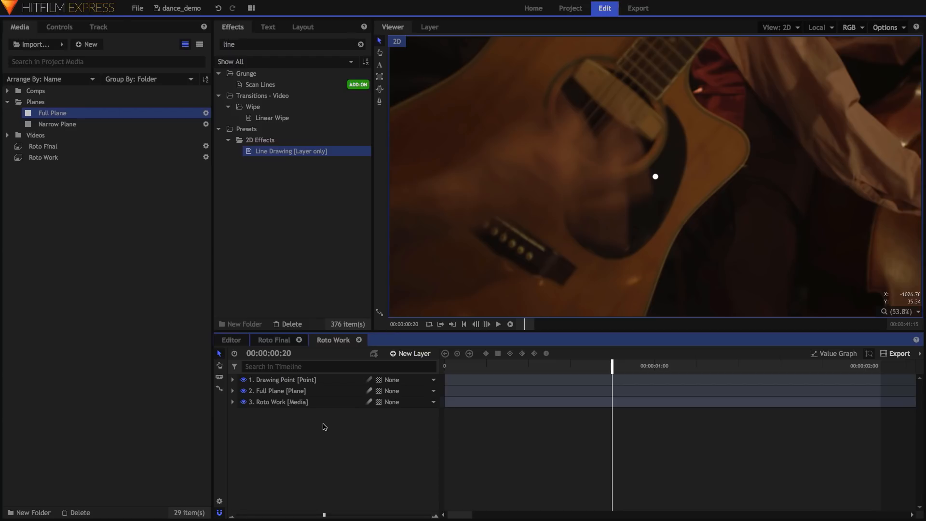
mouse_move(460, 415)
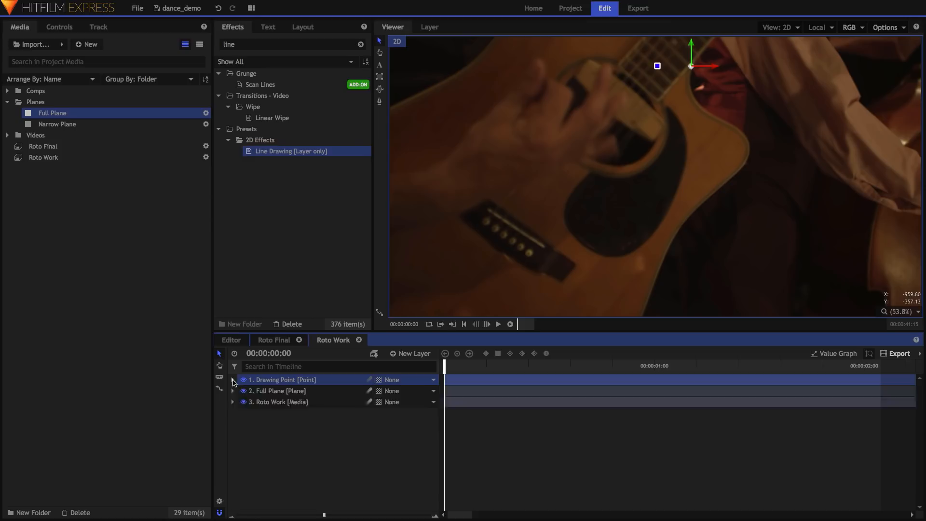
Keyframe the drawing point's Position down the guitar's curved edge through frame 7.
click(233, 379)
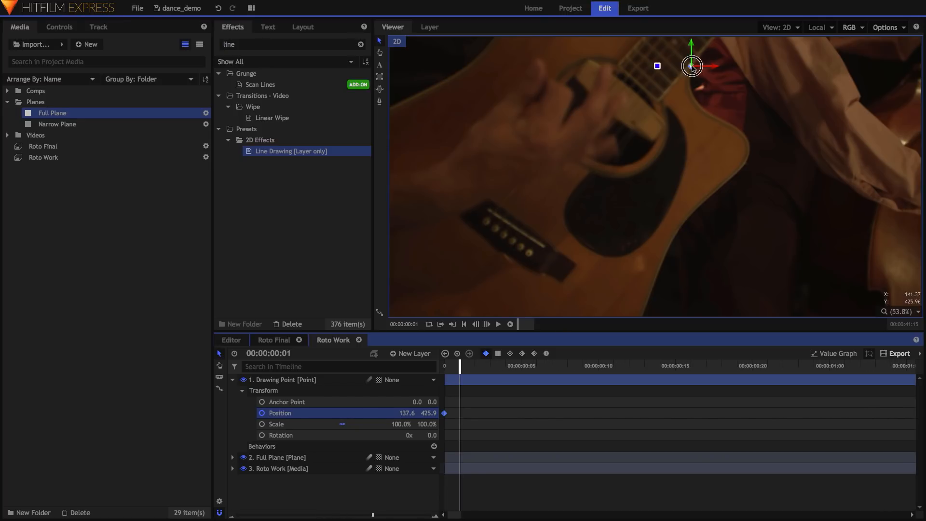
drag(691, 65, 708, 115)
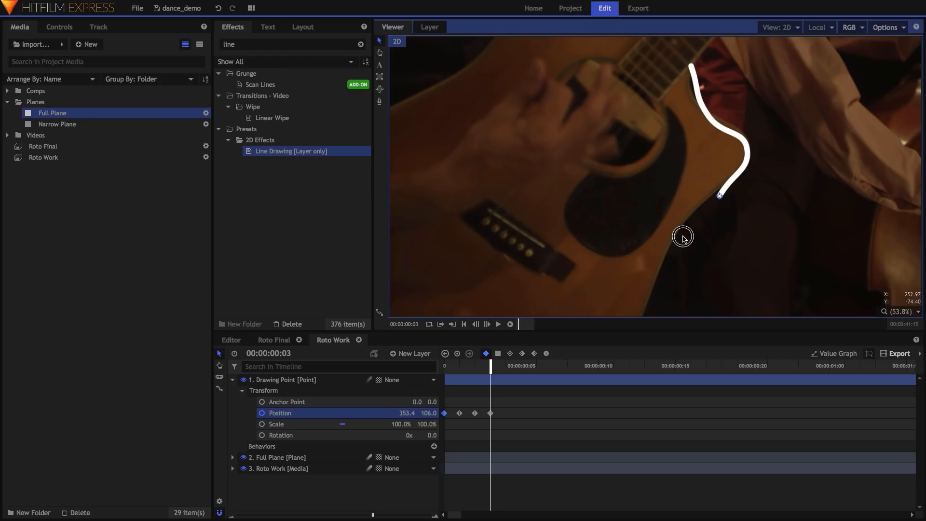
drag(719, 195, 676, 235)
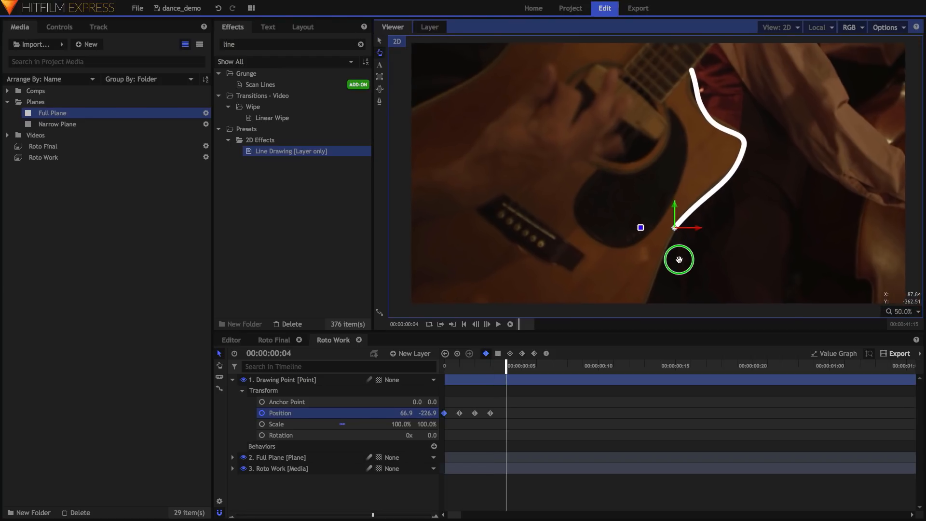
drag(679, 260, 646, 296)
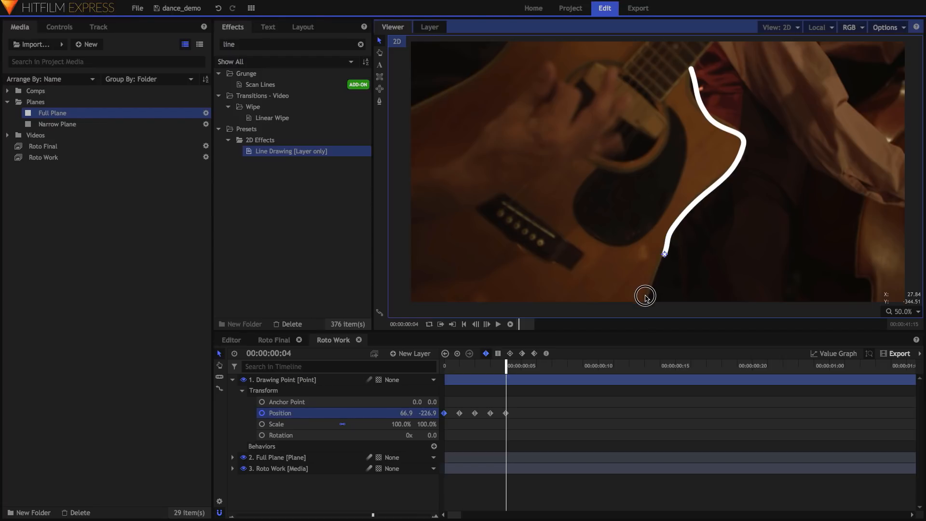
drag(664, 254, 641, 307)
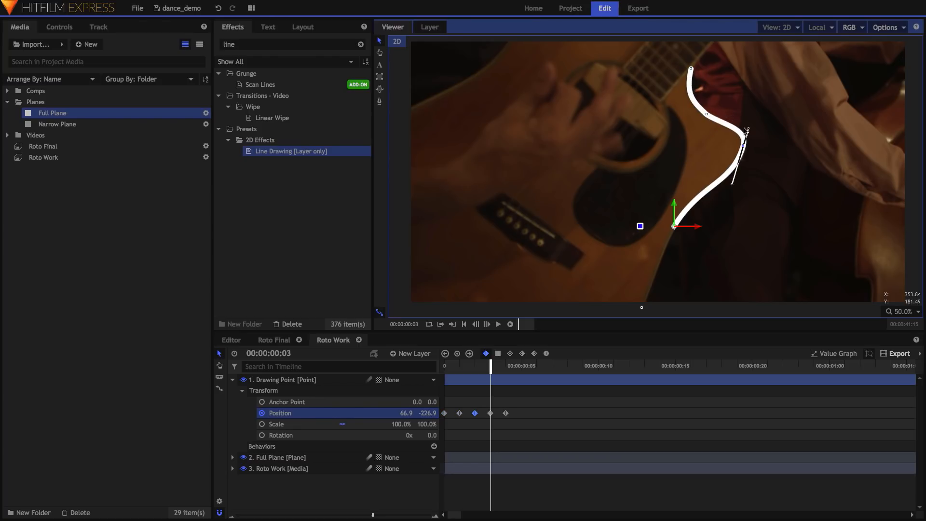
drag(745, 129, 735, 187)
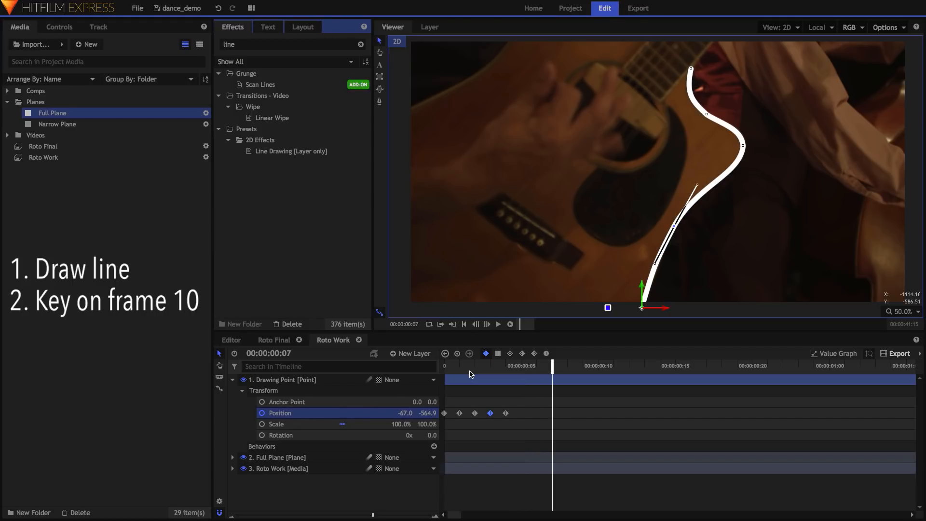
Move the playhead to frame 10 to hold the traced line.
click(599, 366)
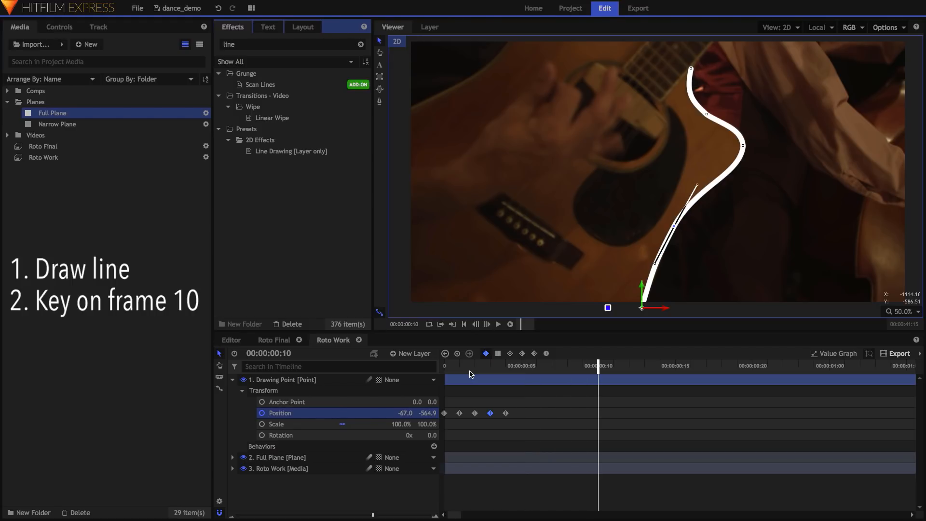
mouse_move(471, 376)
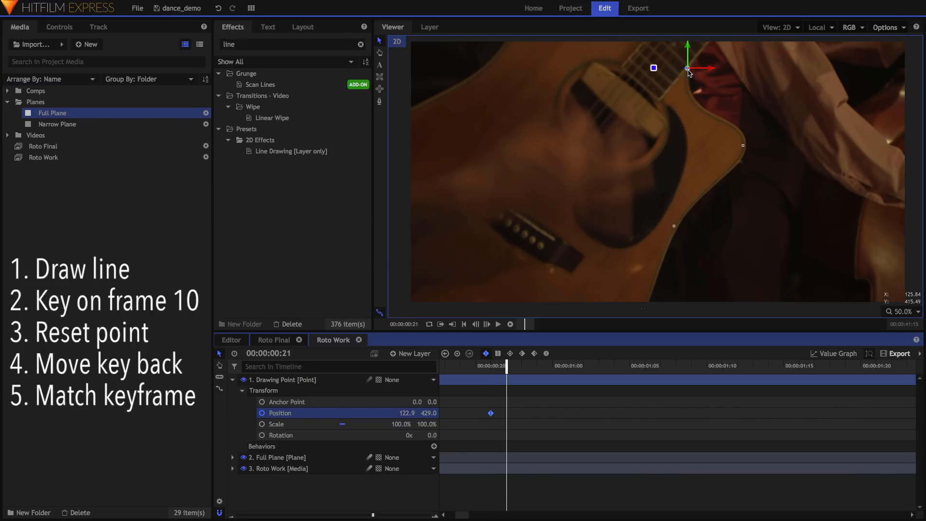
Retrace the guitar-edge line, keyframe holds, and slide the reset keyframe earlier.
drag(687, 68, 703, 112)
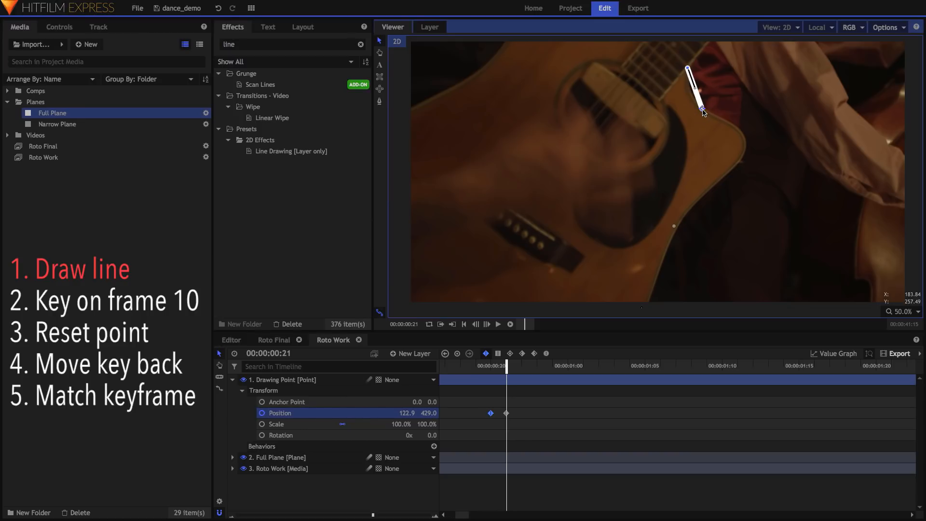
drag(700, 112, 742, 145)
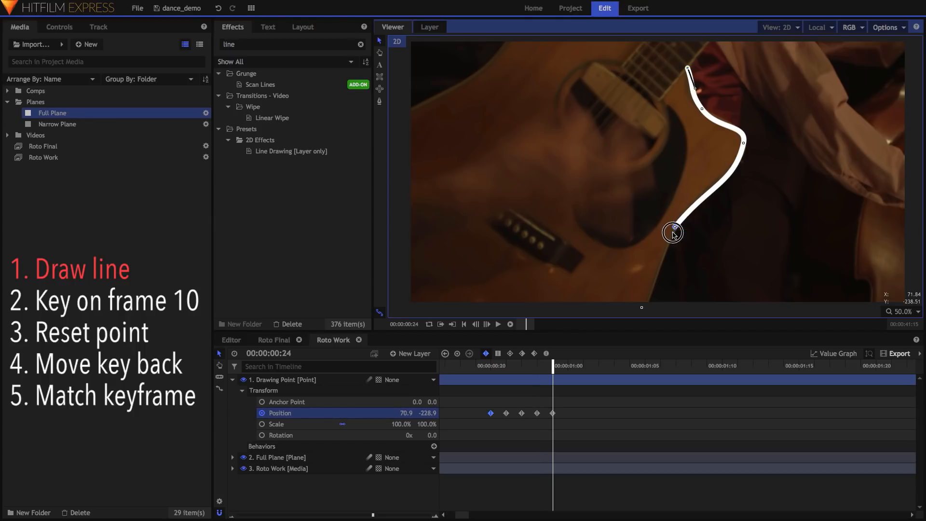
drag(674, 232, 647, 309)
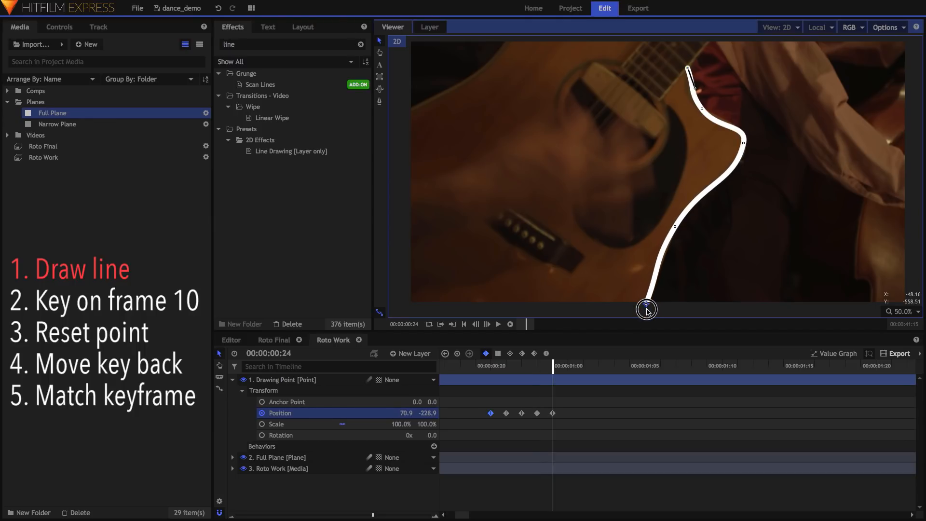
click(584, 365)
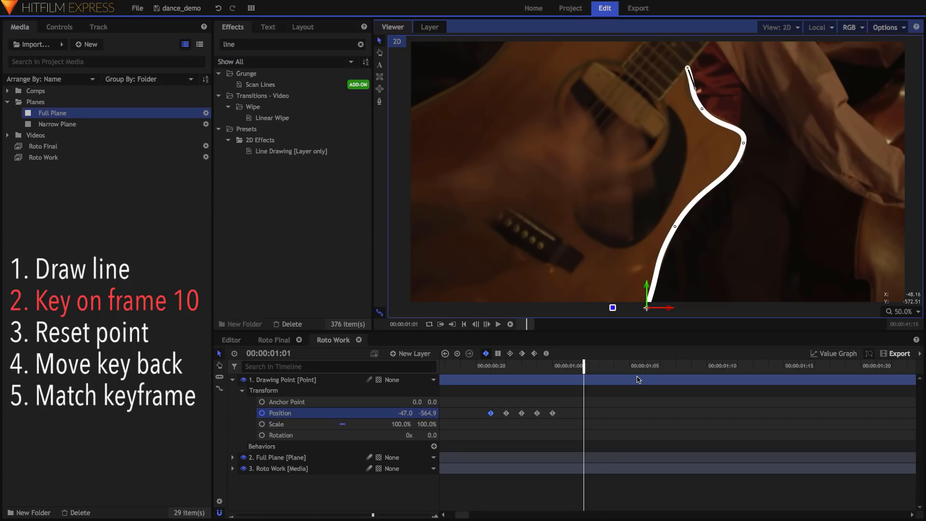
click(645, 365)
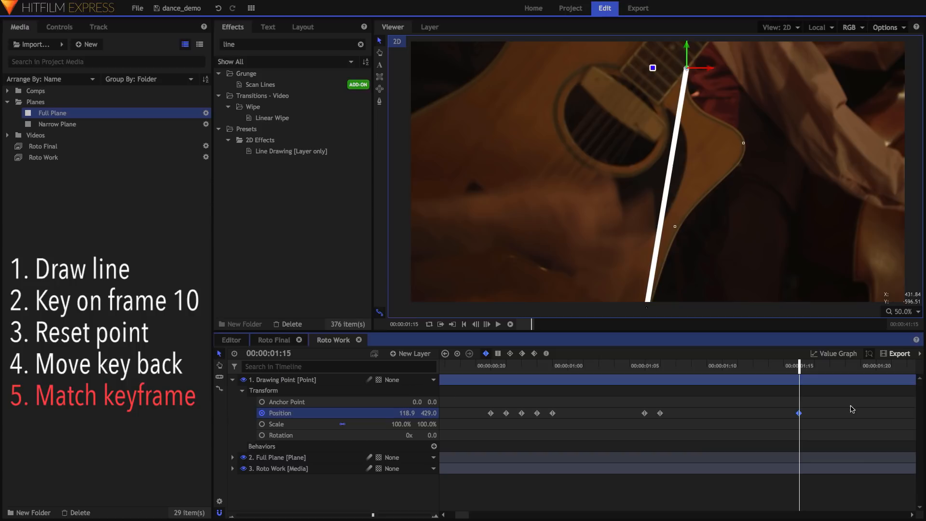
mouse_move(845, 411)
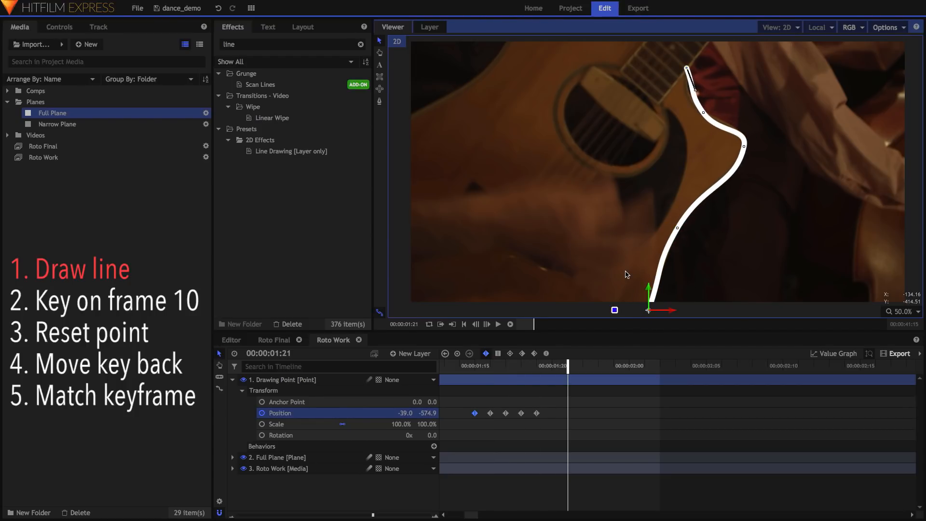
click(628, 365)
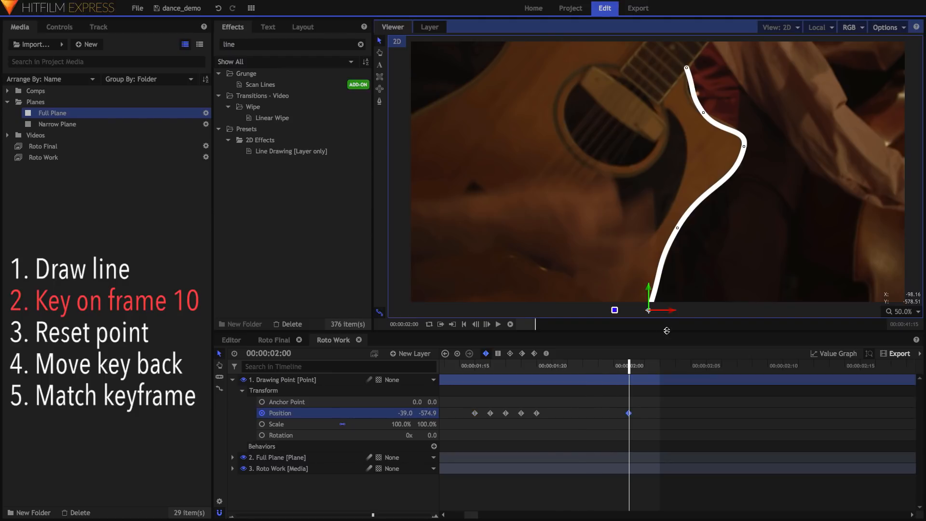
click(783, 365)
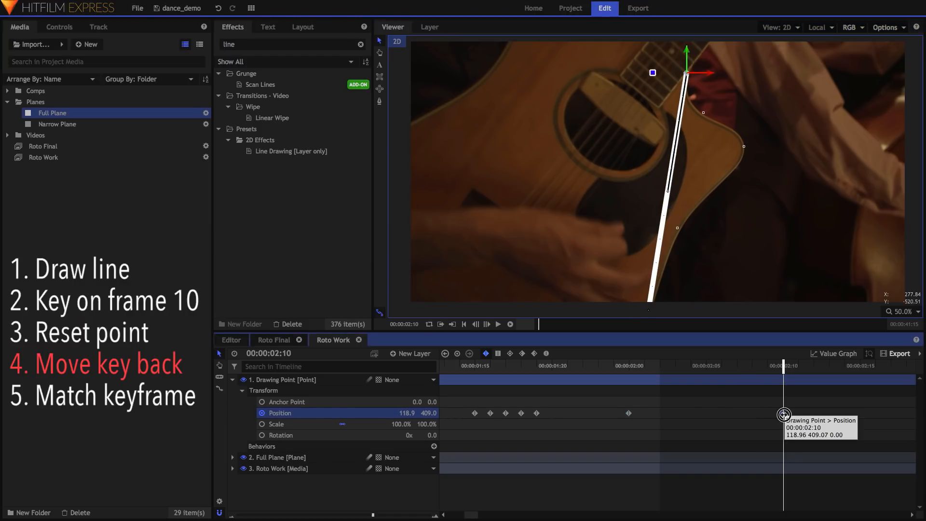
drag(784, 412, 651, 413)
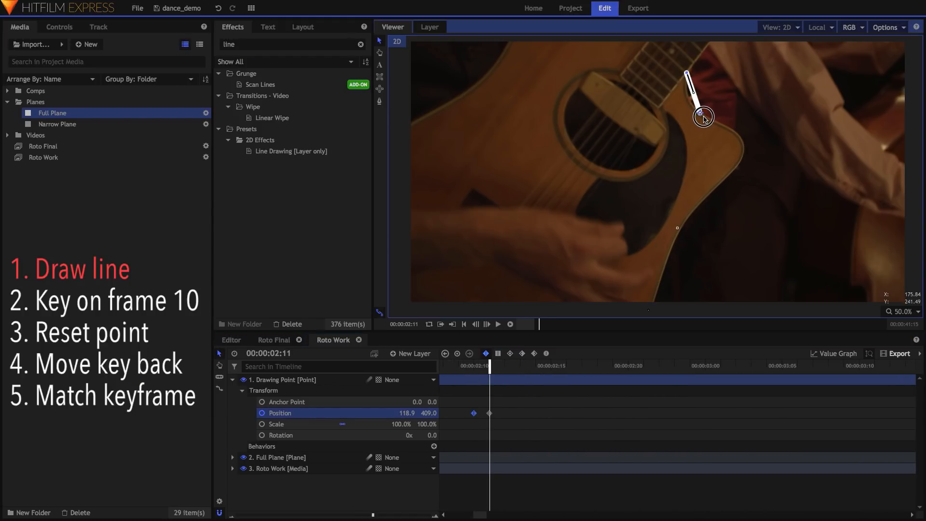
Trace two more edge strokes, returning the point to the edge's top after each.
drag(702, 117, 713, 195)
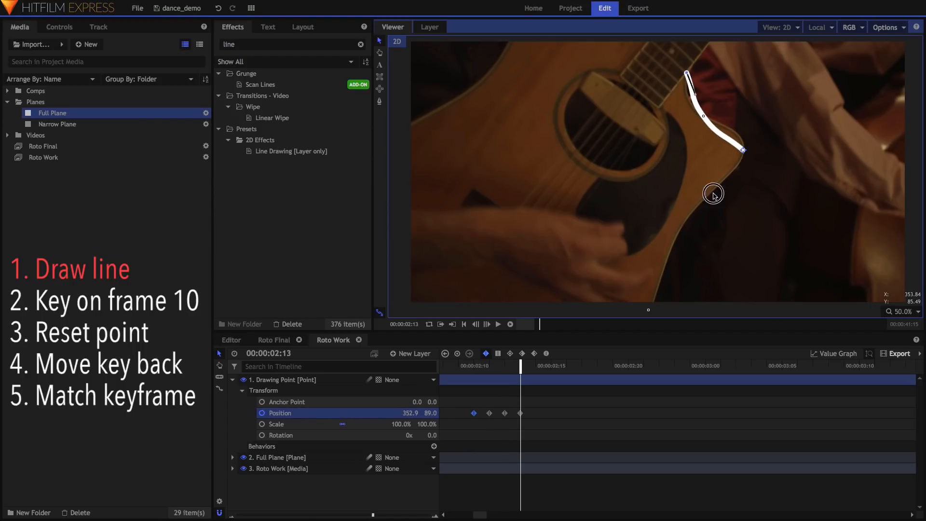
drag(713, 194, 650, 310)
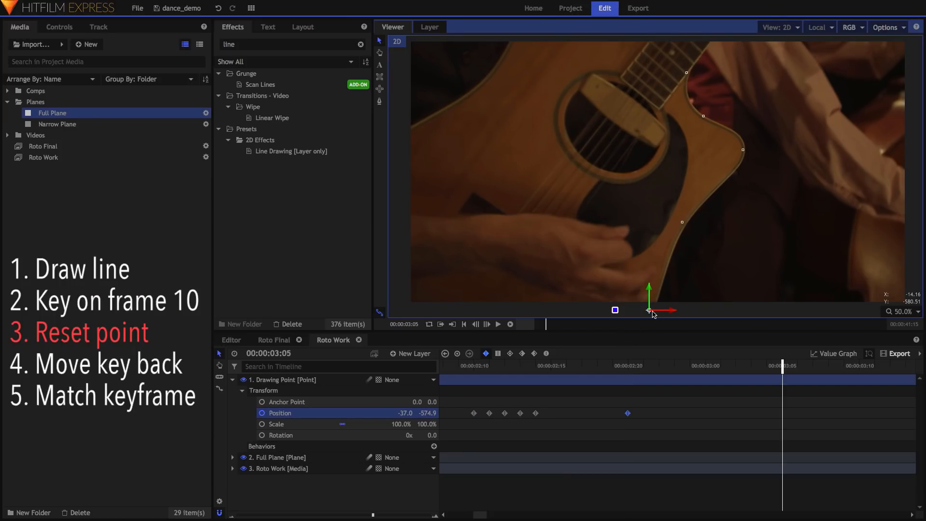
drag(650, 310, 690, 71)
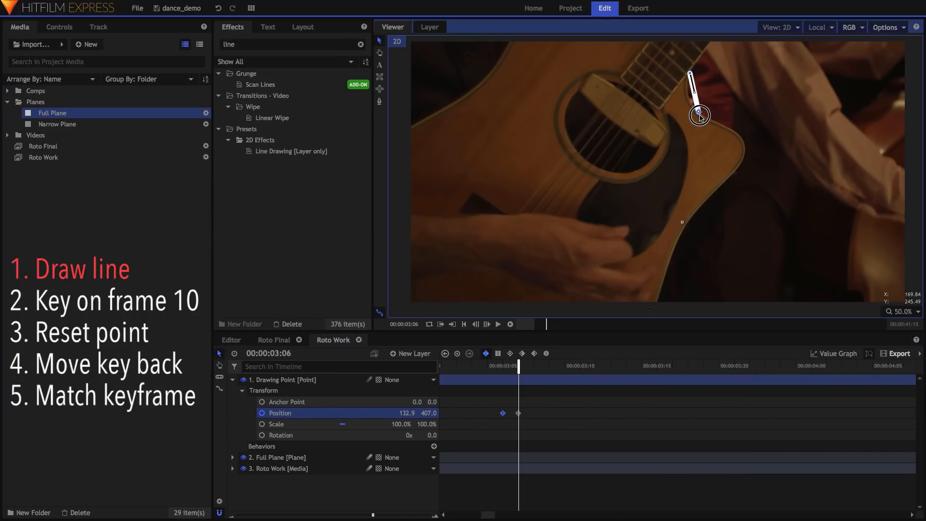
drag(700, 115, 687, 223)
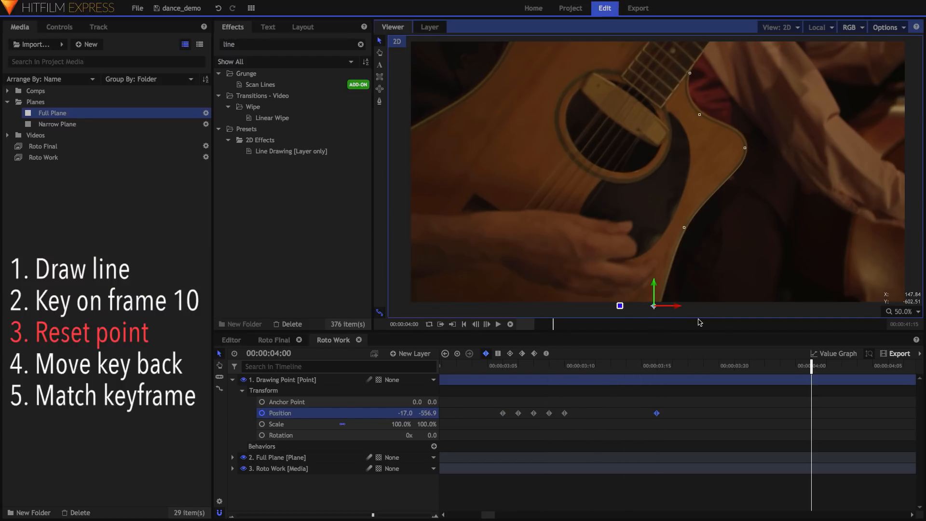
drag(653, 306, 687, 73)
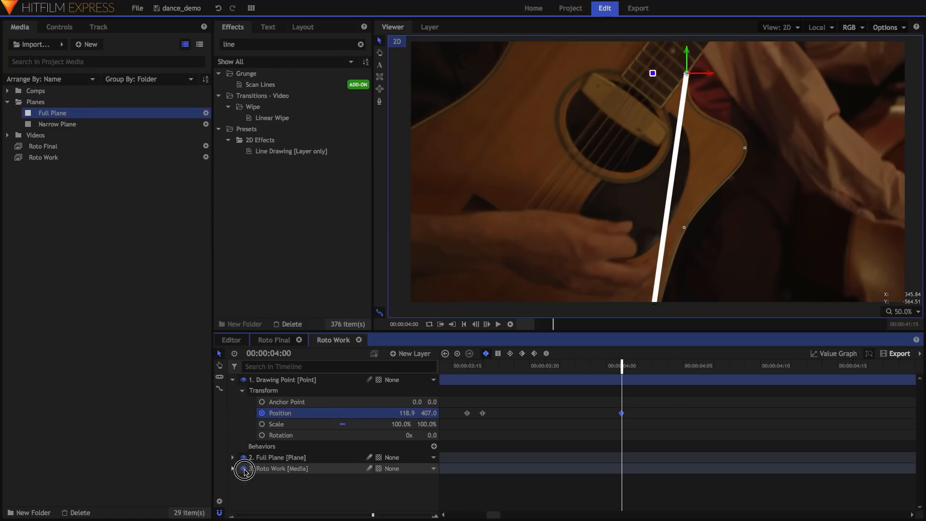
In Roto Final, set the Roto Work layer's speed to 2000%.
click(273, 340)
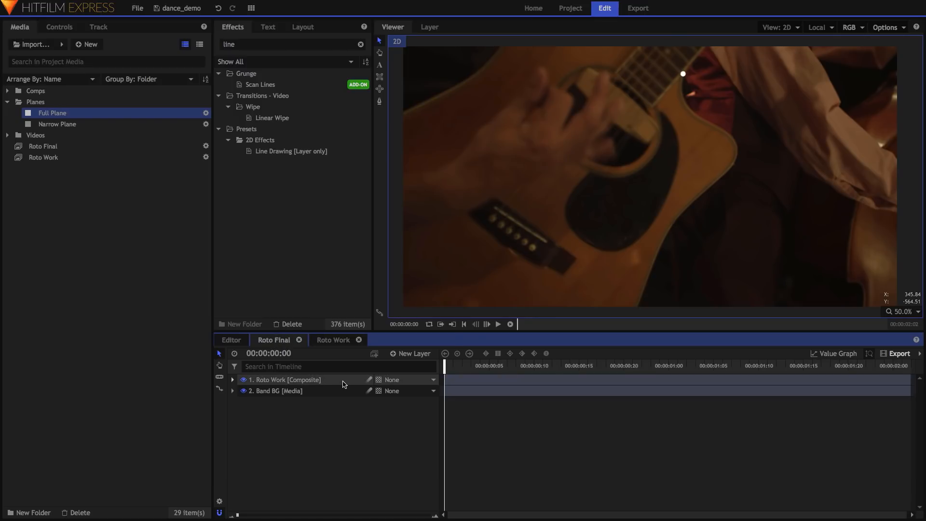
right_click(289, 379)
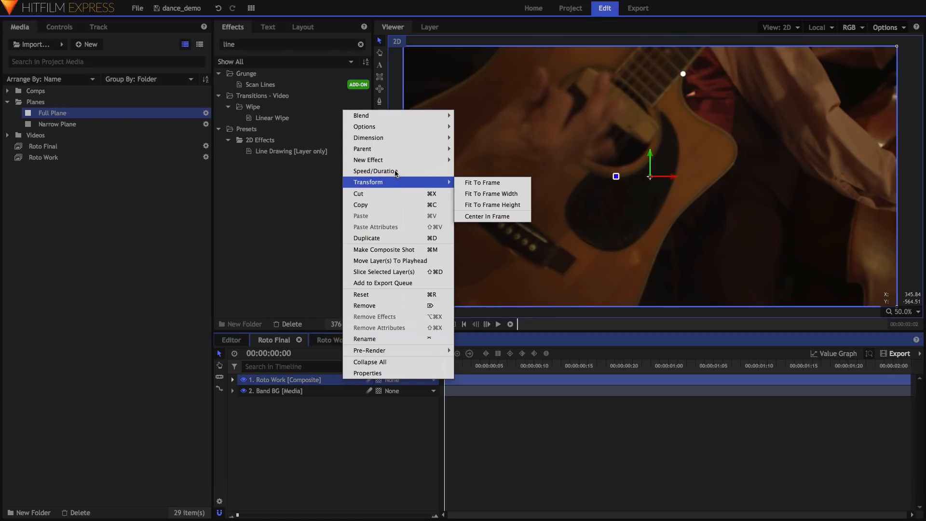
click(376, 171)
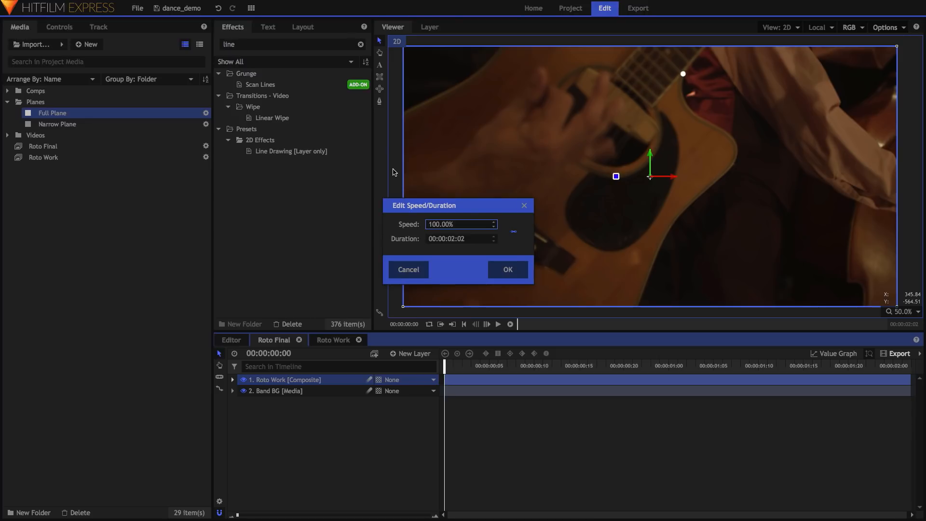
triple_click(461, 224)
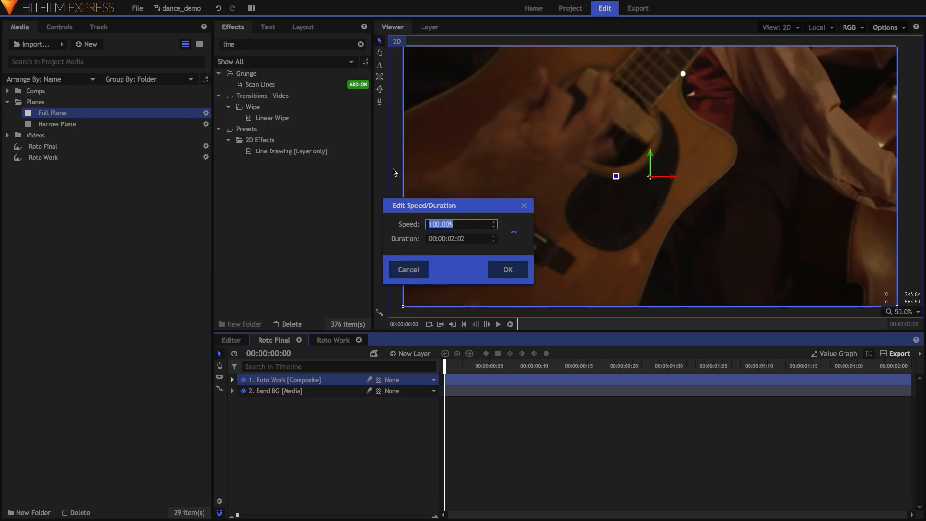
text(2000)
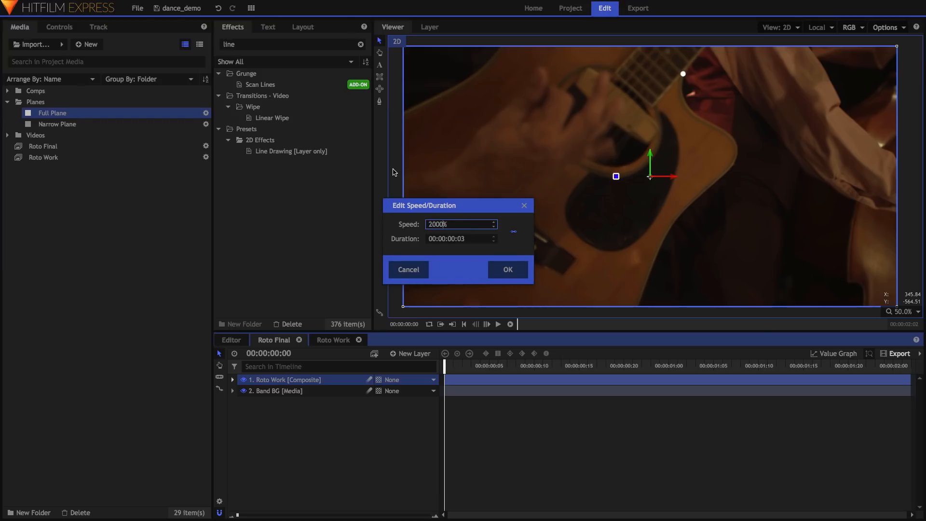
click(507, 269)
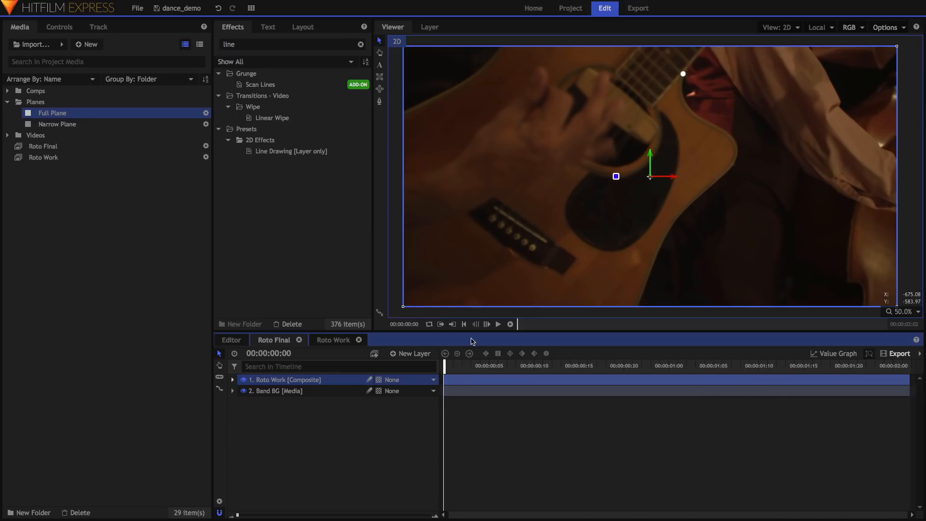
click(471, 372)
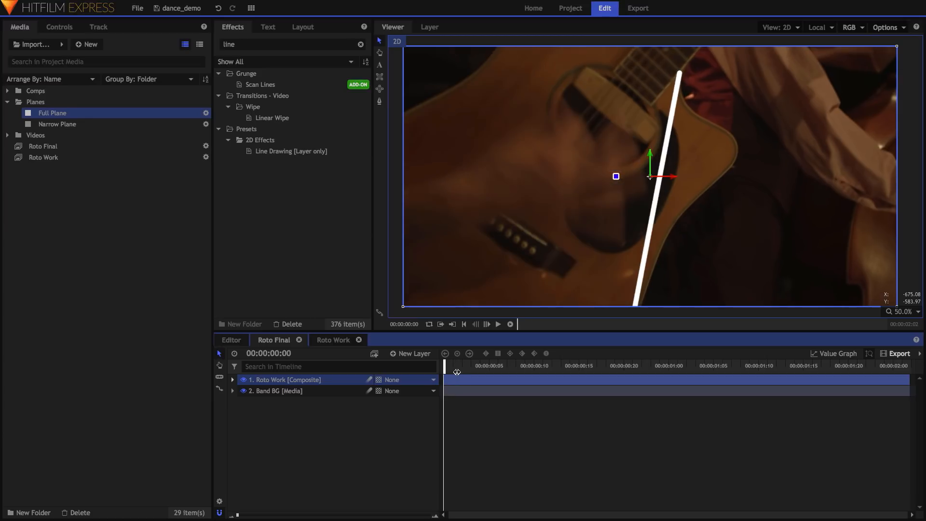
In Roto Work, slide the drawing point's keyframes about ten frames earlier.
click(333, 339)
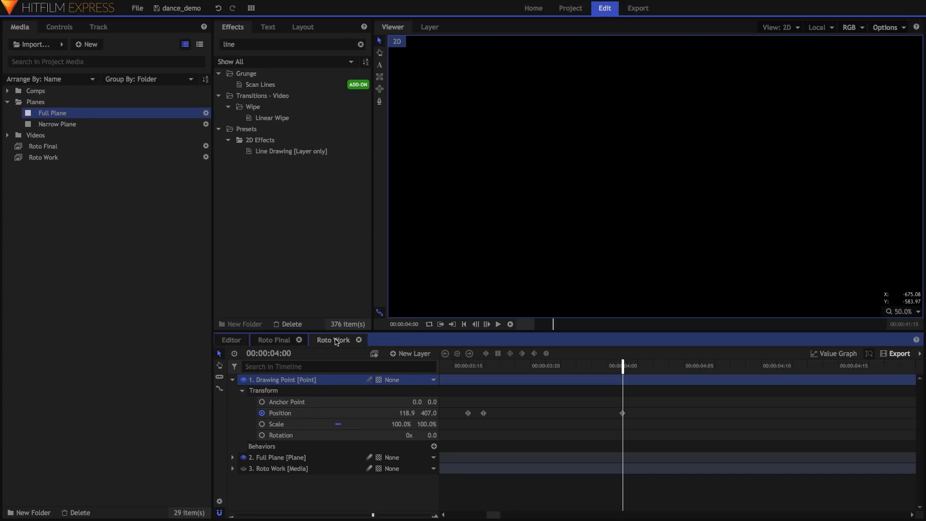
click(334, 340)
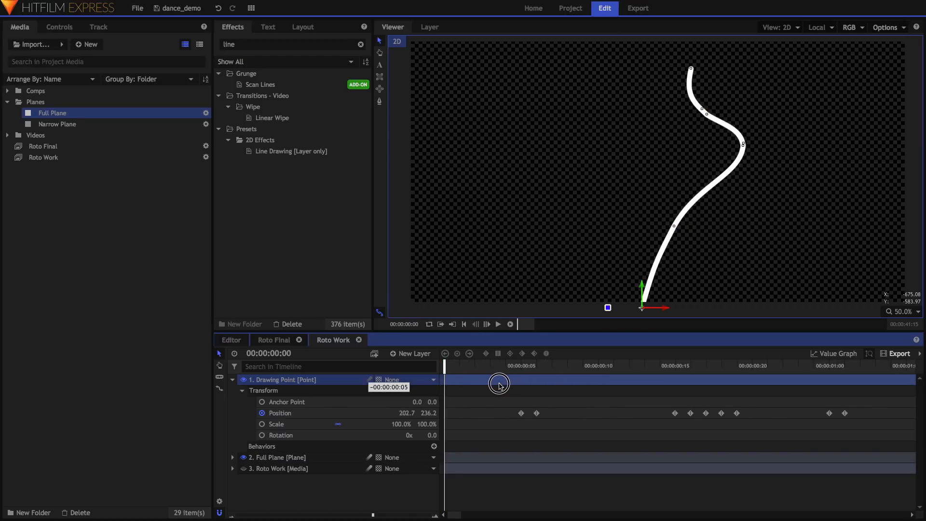
drag(499, 382, 439, 383)
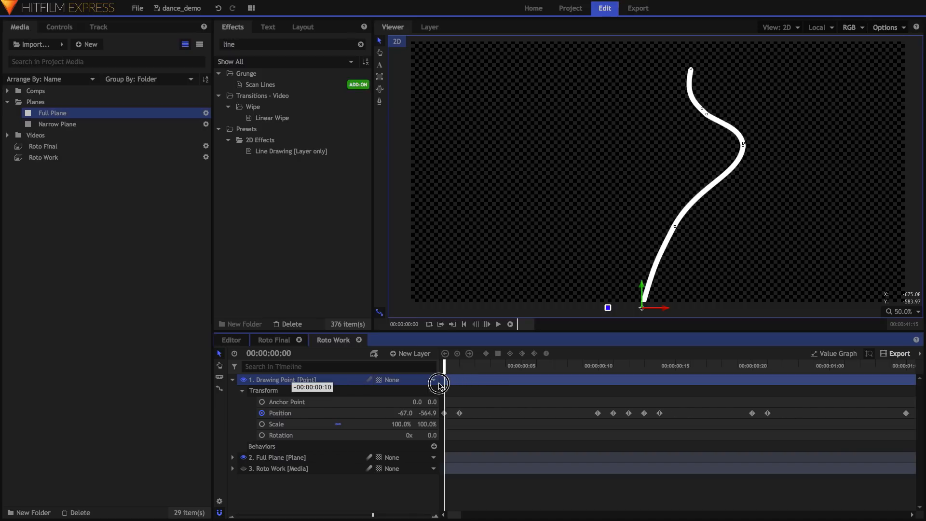
click(274, 339)
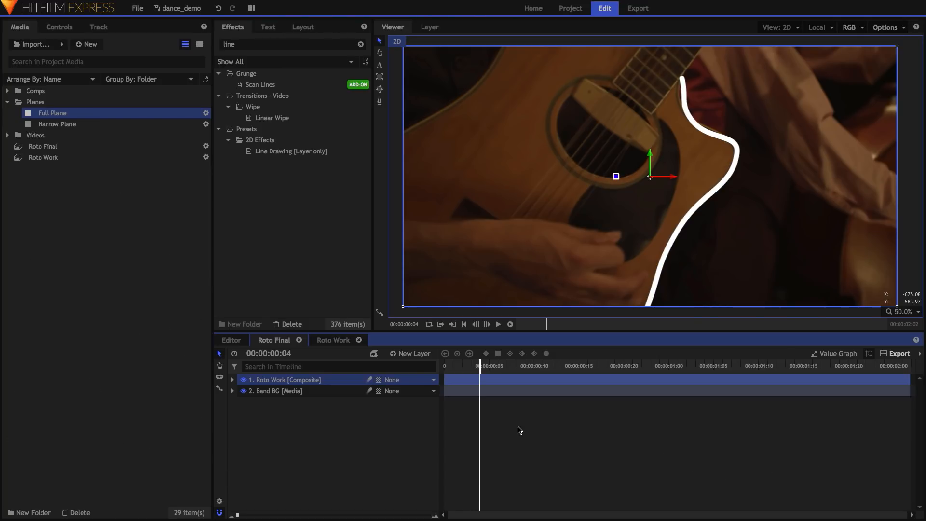
Return to the Roto Work composite to show the guitar footage layer.
click(332, 340)
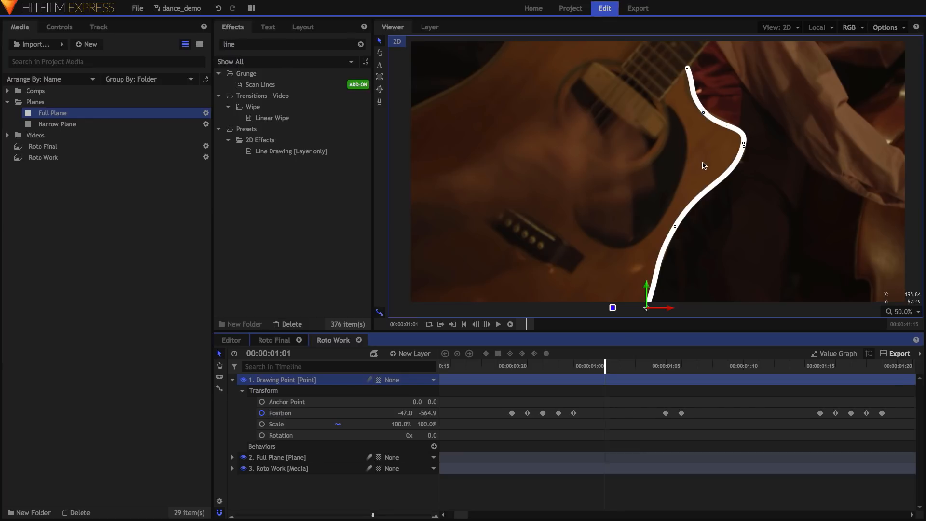
mouse_move(748, 165)
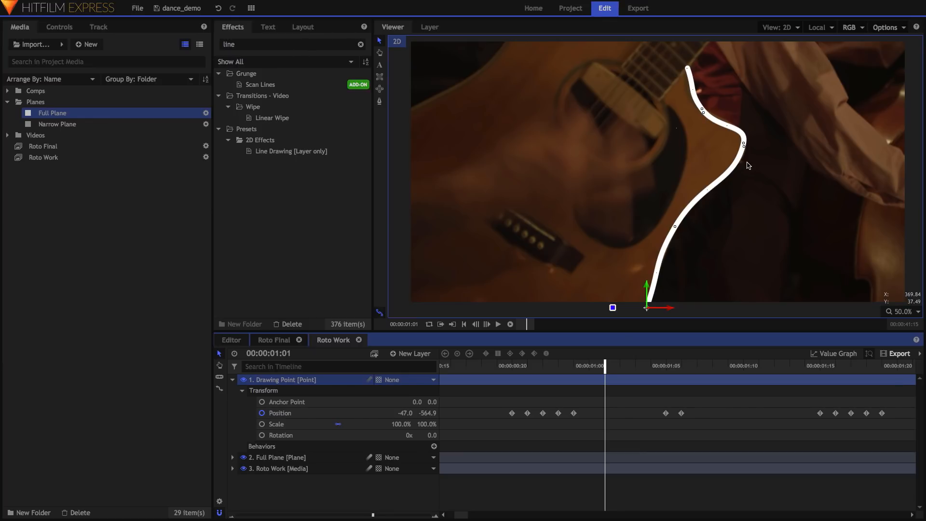
Check the Viewer Motion Path keyframe count in the Display options.
click(136, 8)
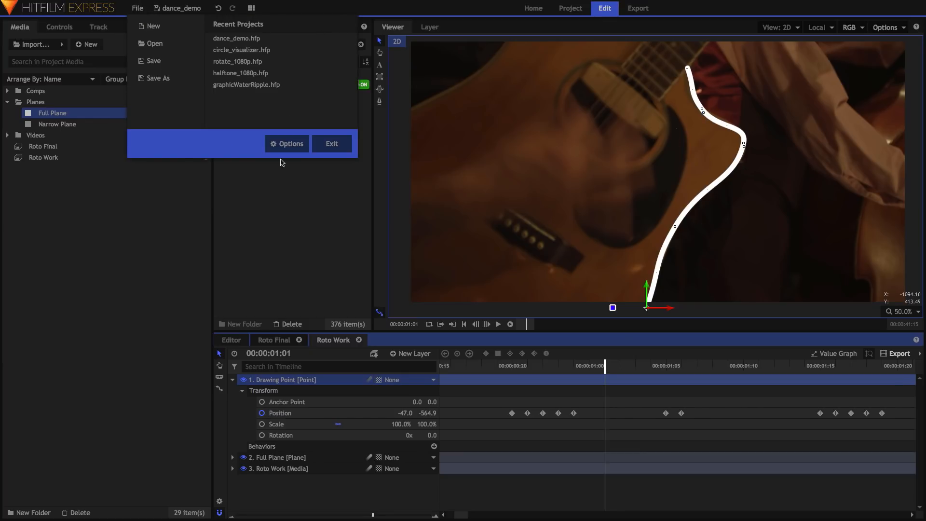
click(290, 144)
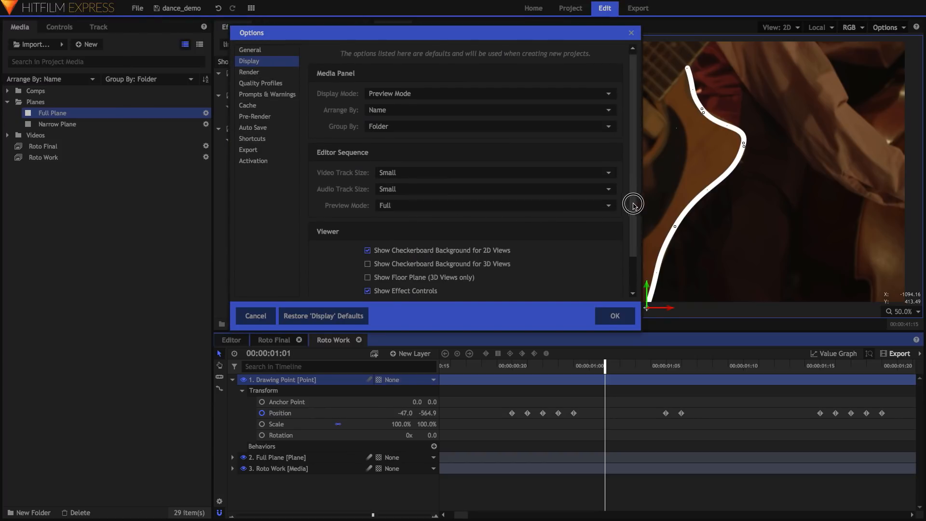
scroll(down, 3)
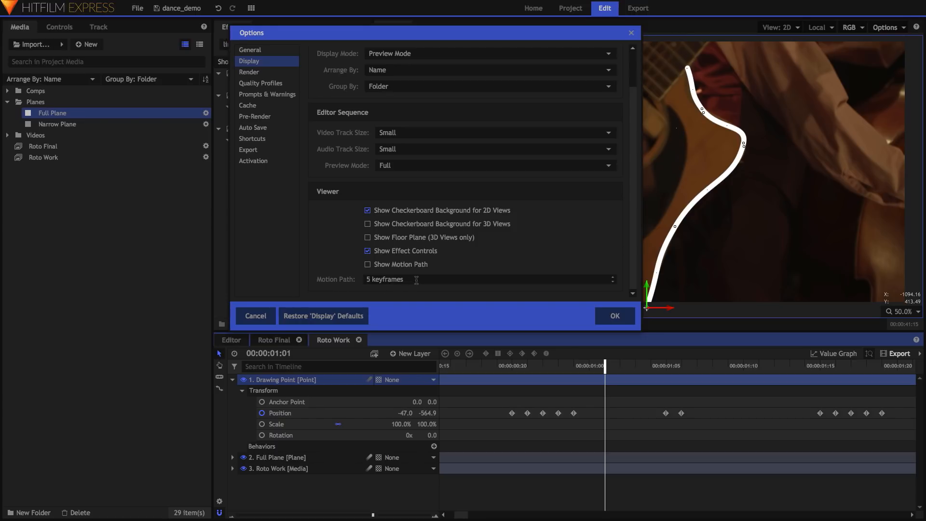
click(614, 315)
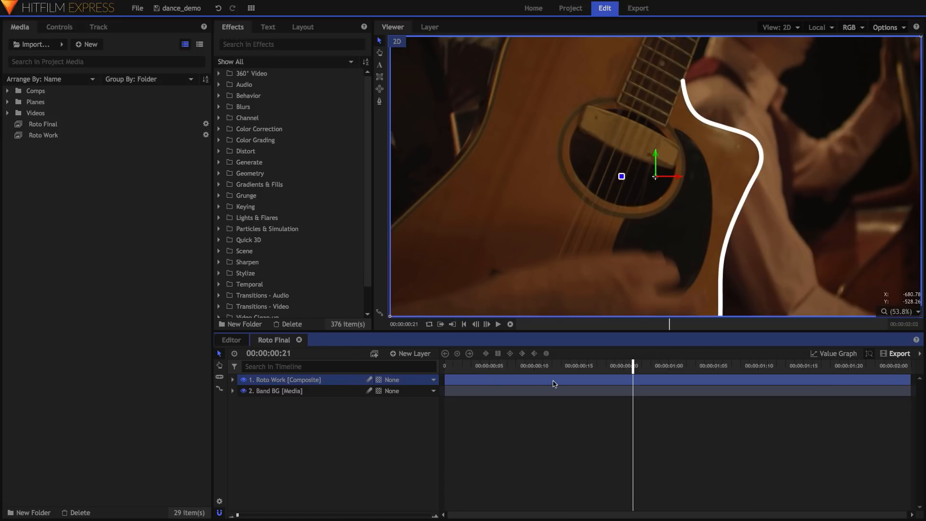
Scrub back and forth through Roto Final to review the line animation.
drag(632, 365, 615, 366)
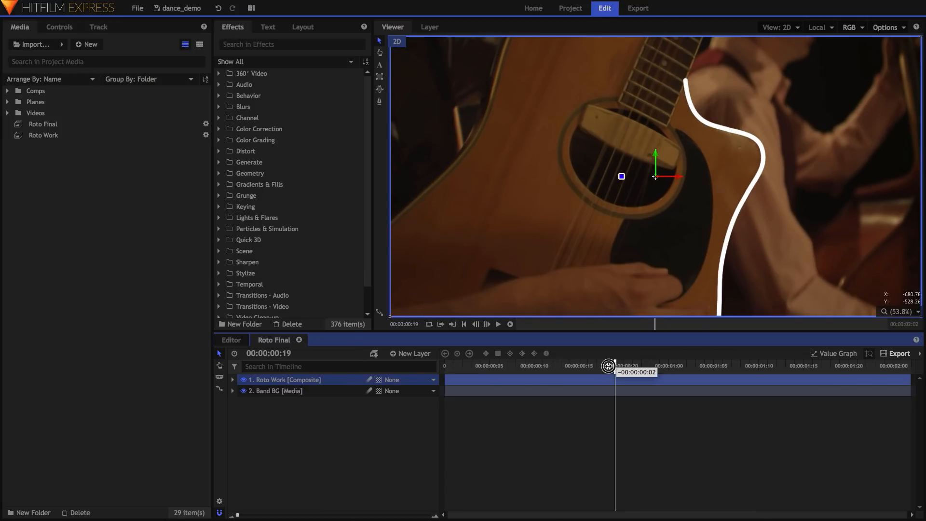
drag(609, 366, 552, 365)
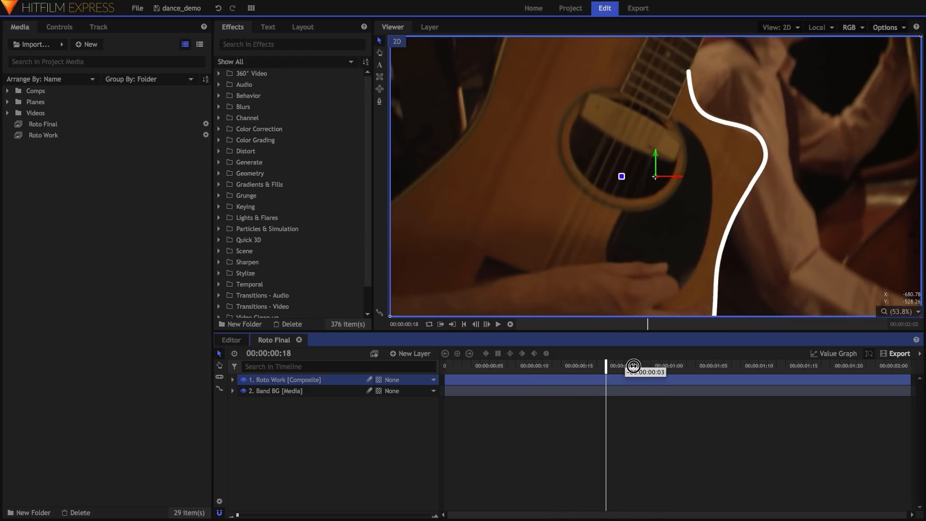
drag(634, 366, 642, 365)
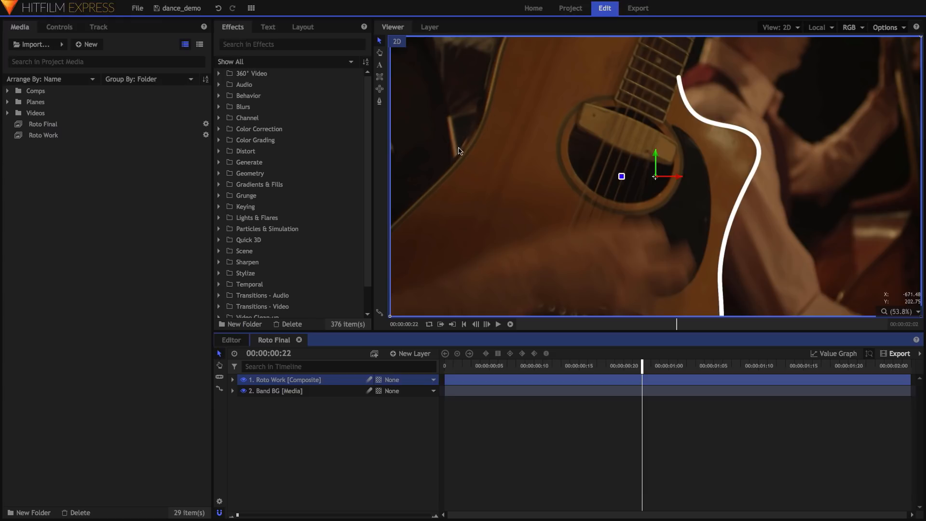
mouse_move(823, 261)
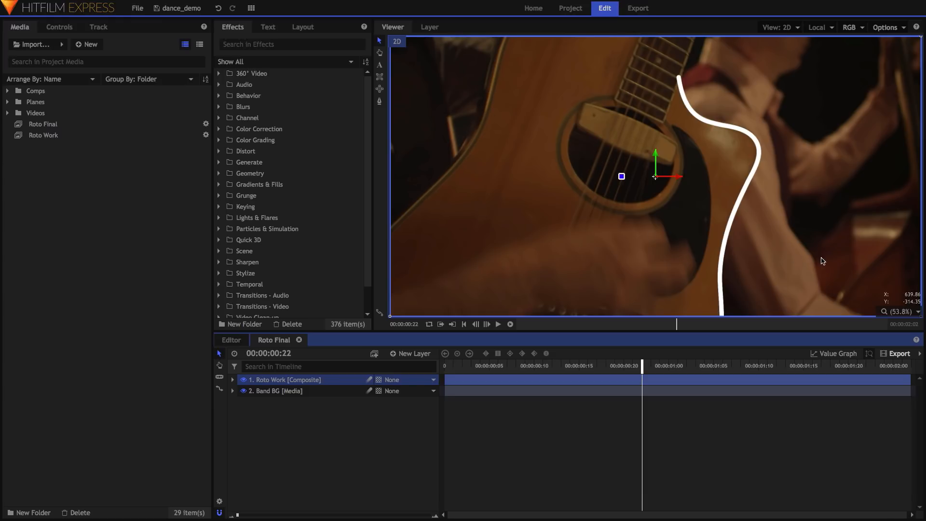
Nest the Roto Work layer as a composite shot, keeping its masks and effects.
right_click(290, 379)
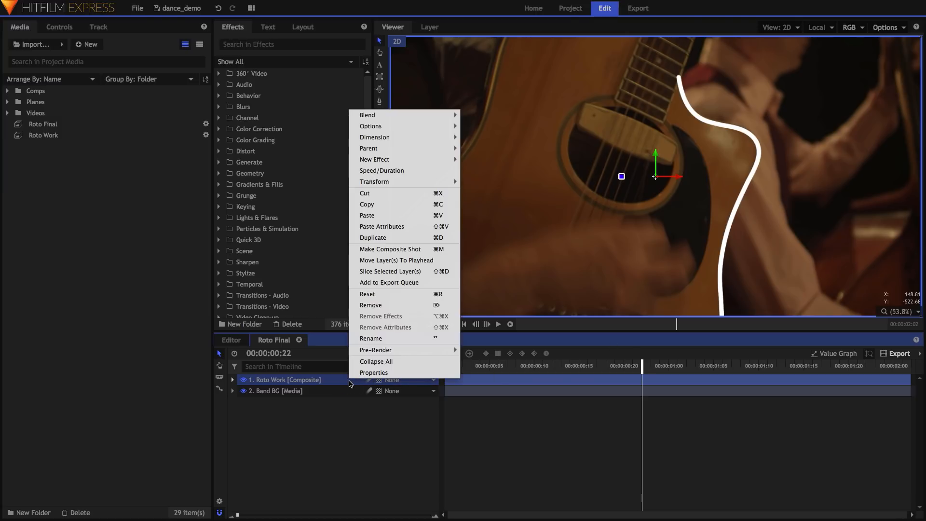
click(389, 249)
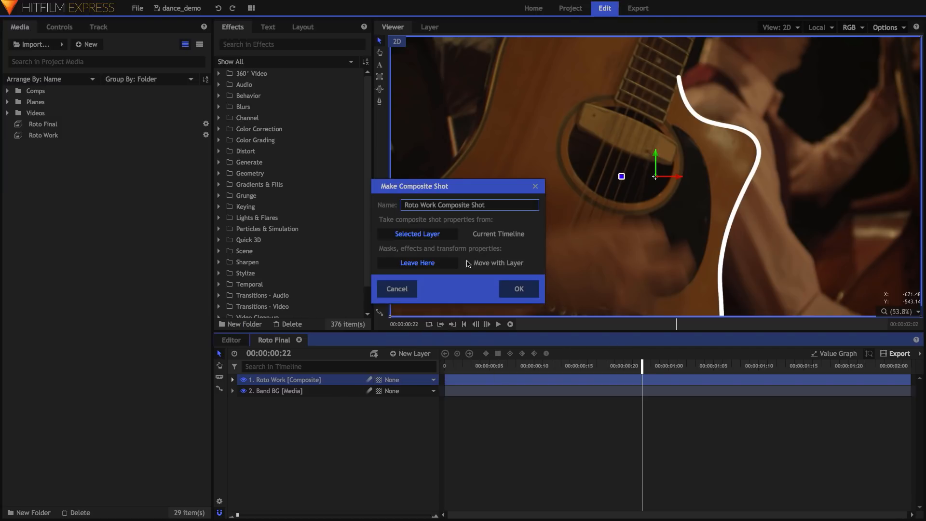
click(498, 262)
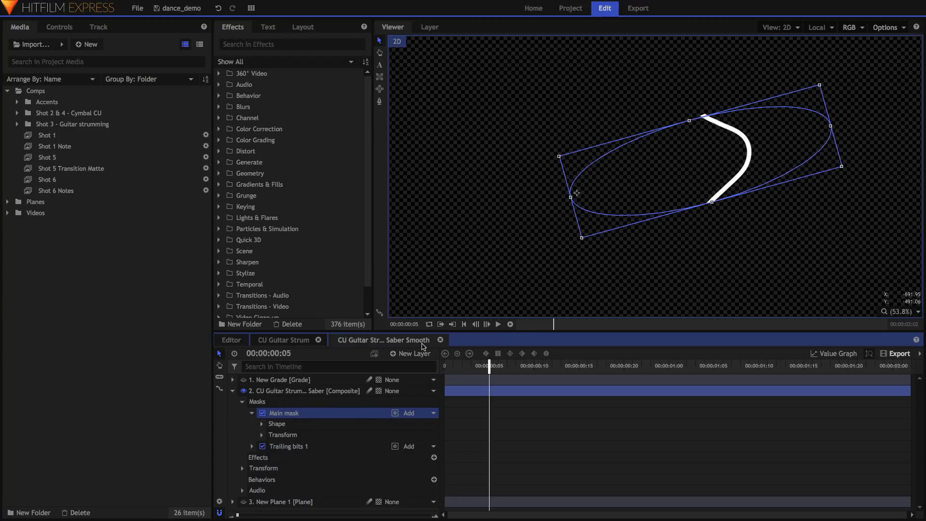
Check the Main mask's transform keyframes, scrub, and collapse the saber layer in Saber Smooth.
click(261, 435)
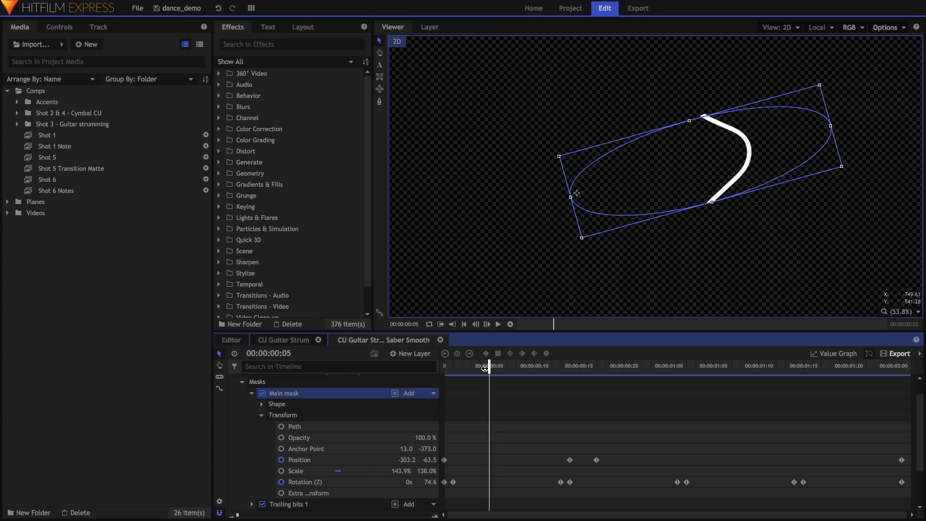
drag(486, 366, 453, 366)
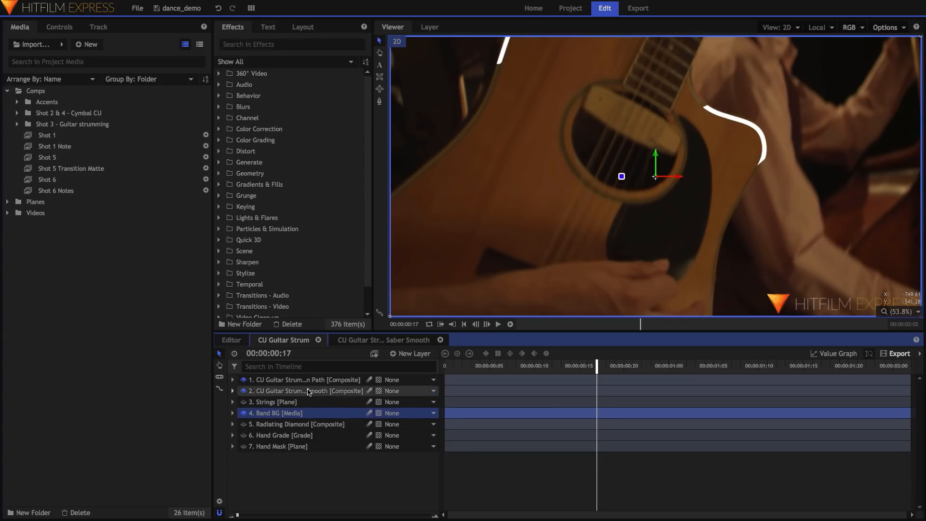
click(233, 380)
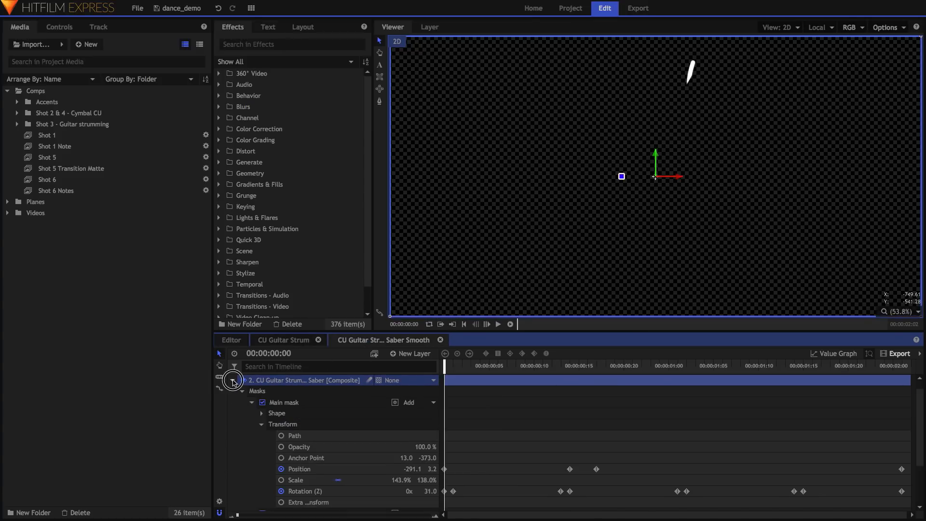
click(232, 380)
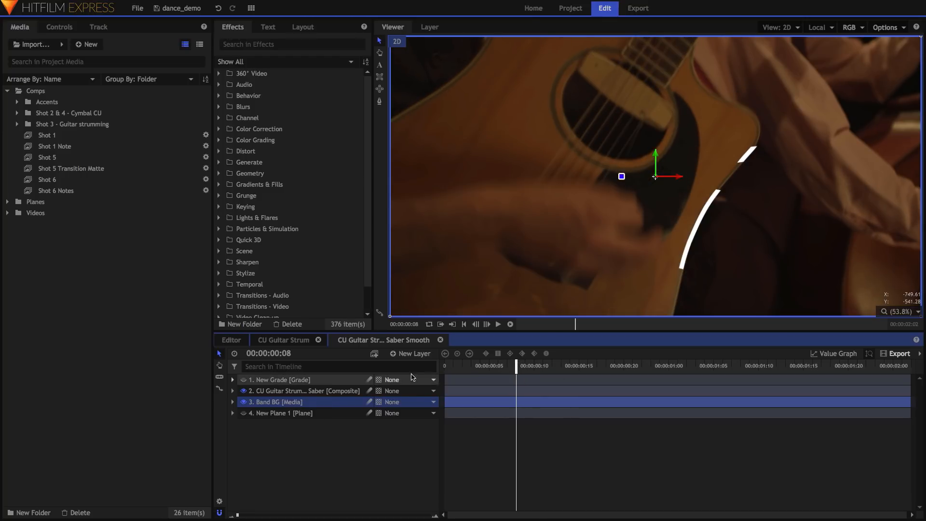
Expand the saber layer, view the Main mask outline, and scrub ahead to the trailing bits.
click(232, 379)
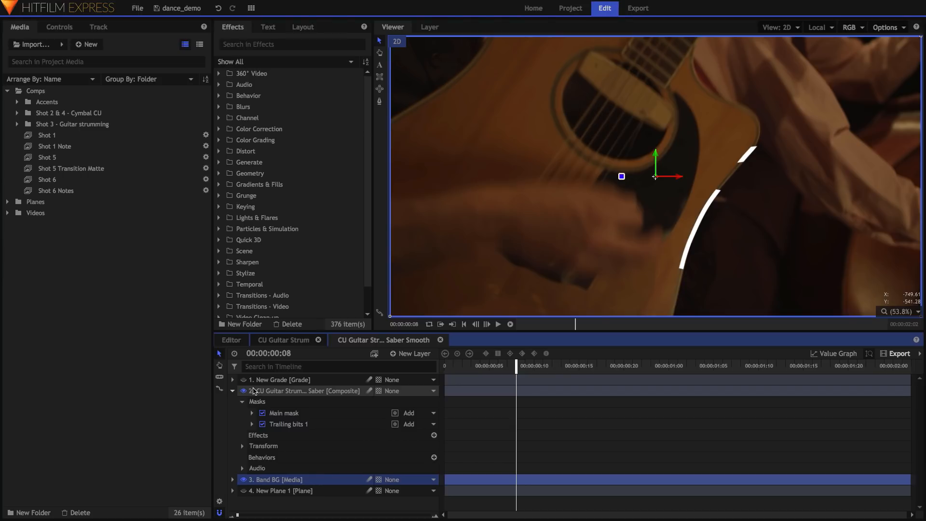
click(284, 412)
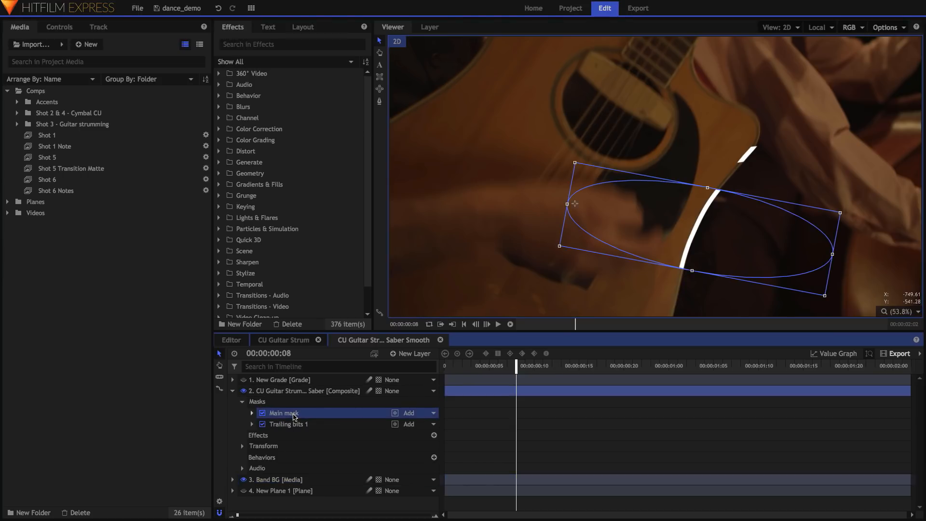
click(288, 424)
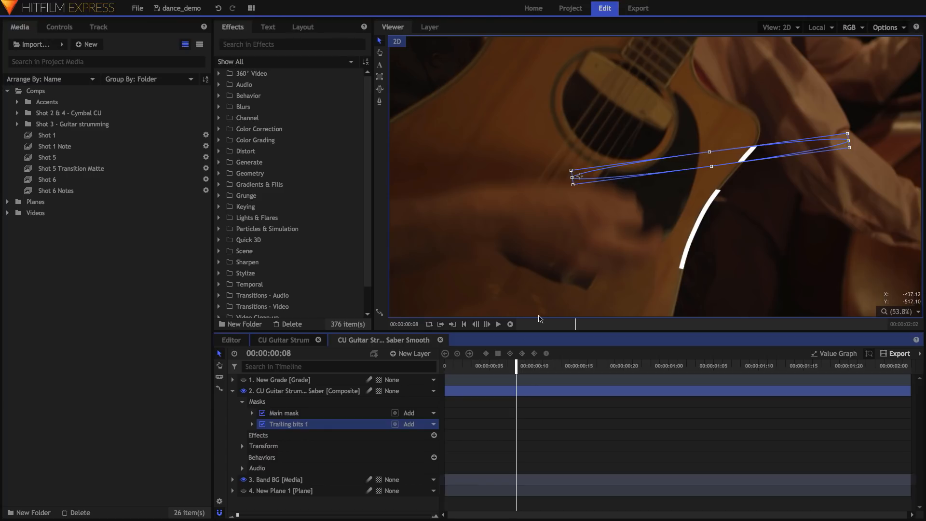
drag(516, 371, 489, 371)
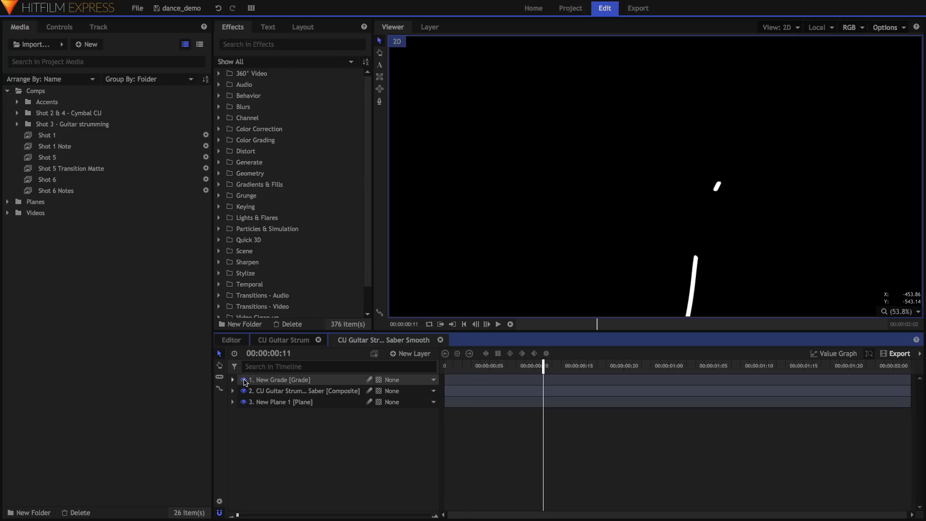
Inspect the grade layer's Posterize effect, collapse it, and scrub back to frame 7.
click(232, 380)
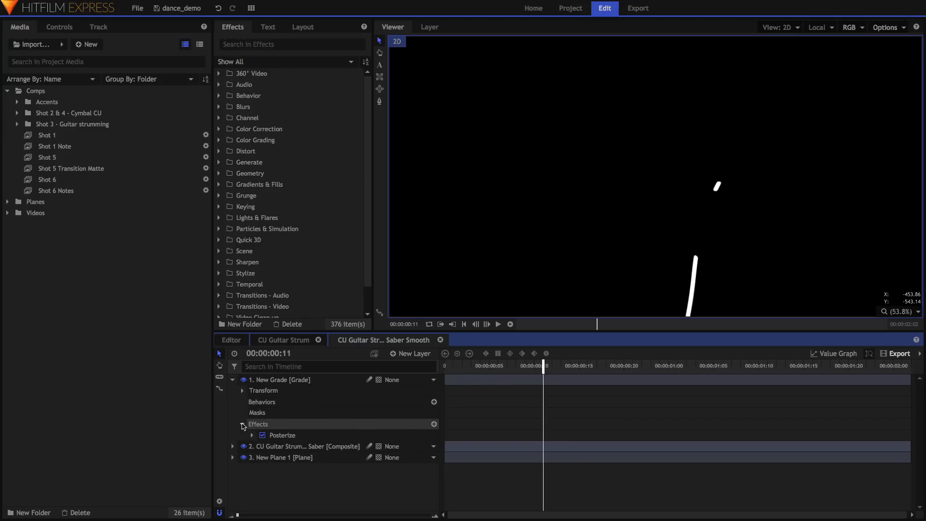
click(282, 435)
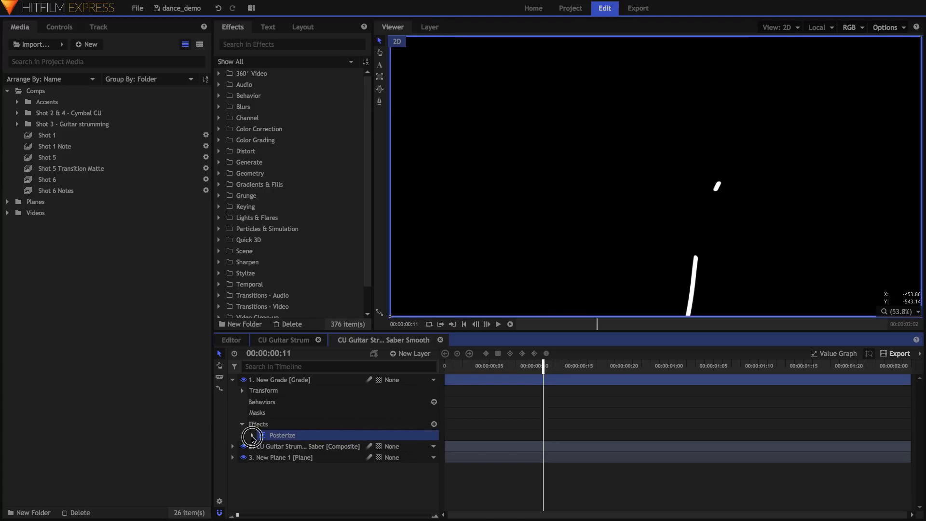
click(251, 415)
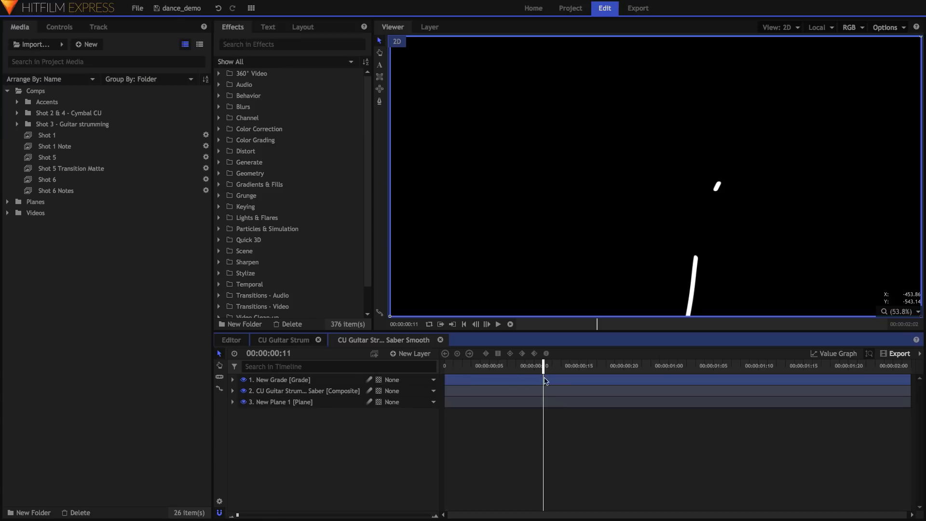
drag(543, 365, 508, 365)
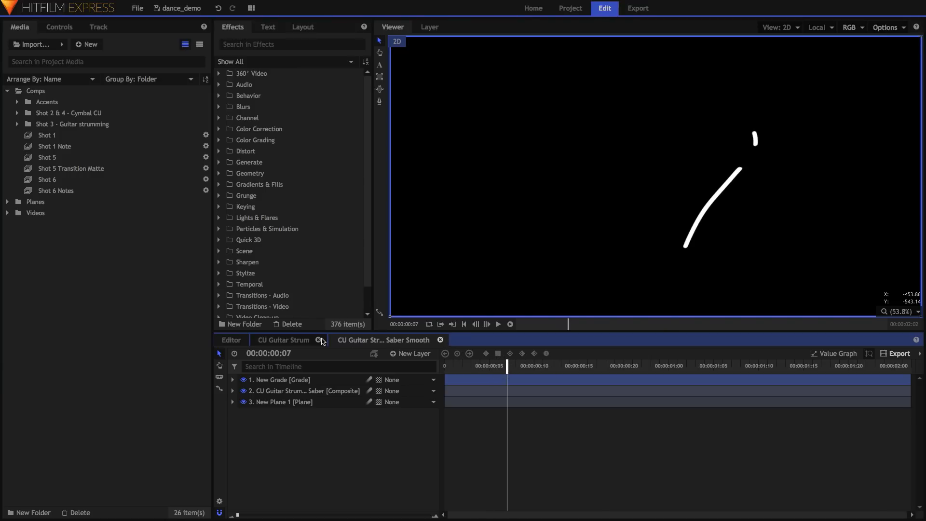
Close the guitar comps and open Cymbal HIT lines from Cymbal Tapping in the Cymbal CU folder.
click(231, 340)
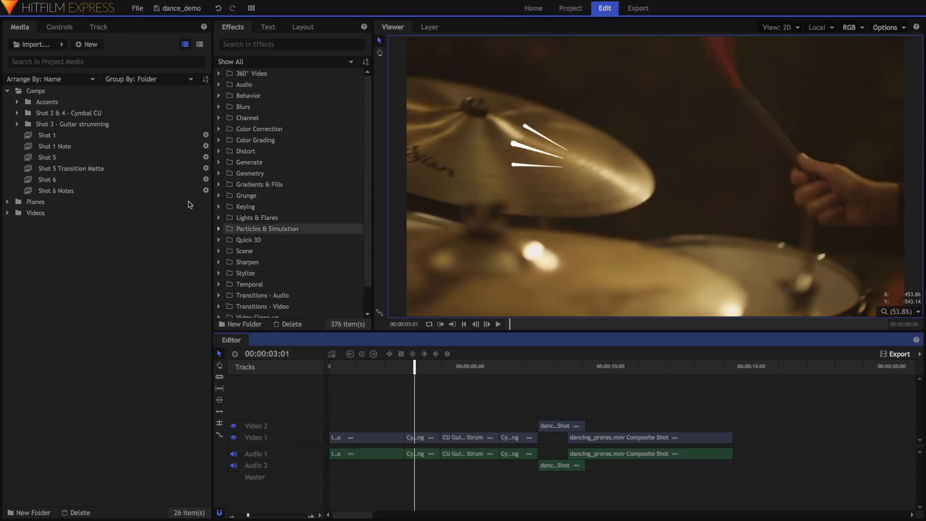
click(18, 113)
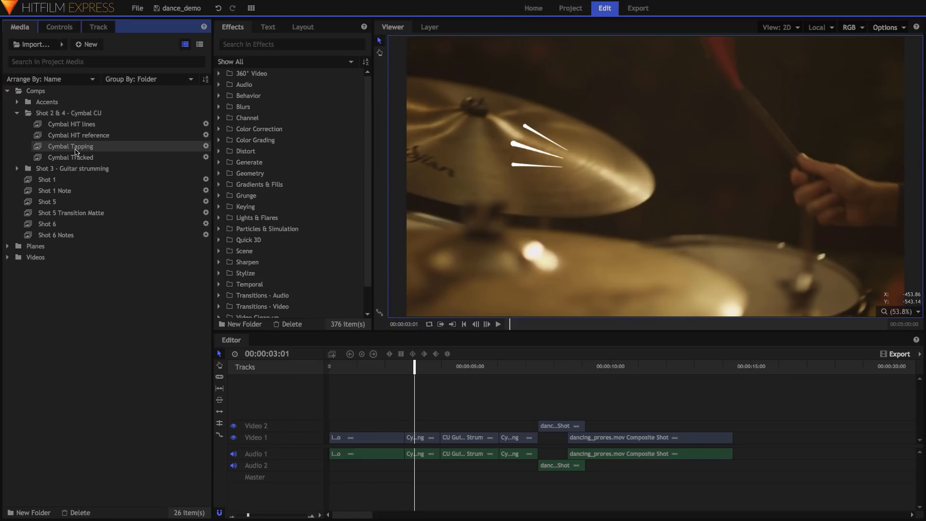
double_click(70, 145)
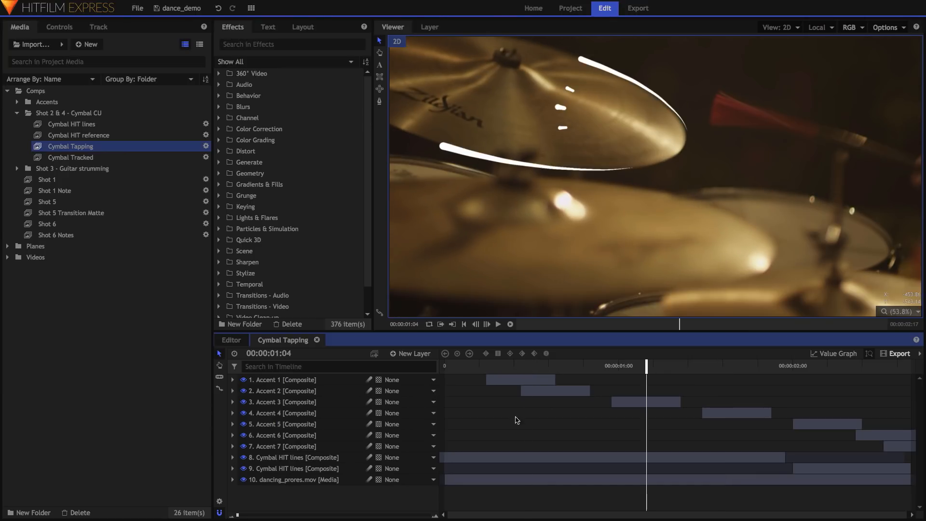
click(293, 457)
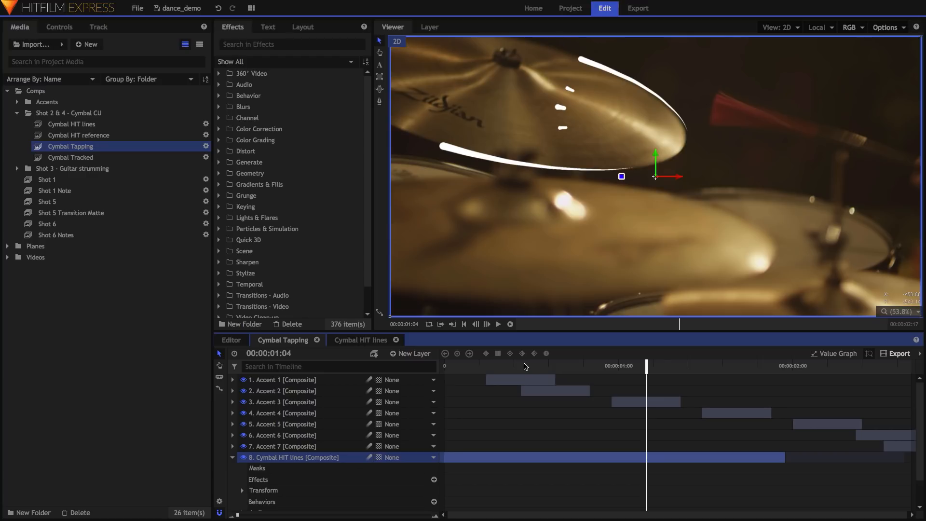
click(361, 339)
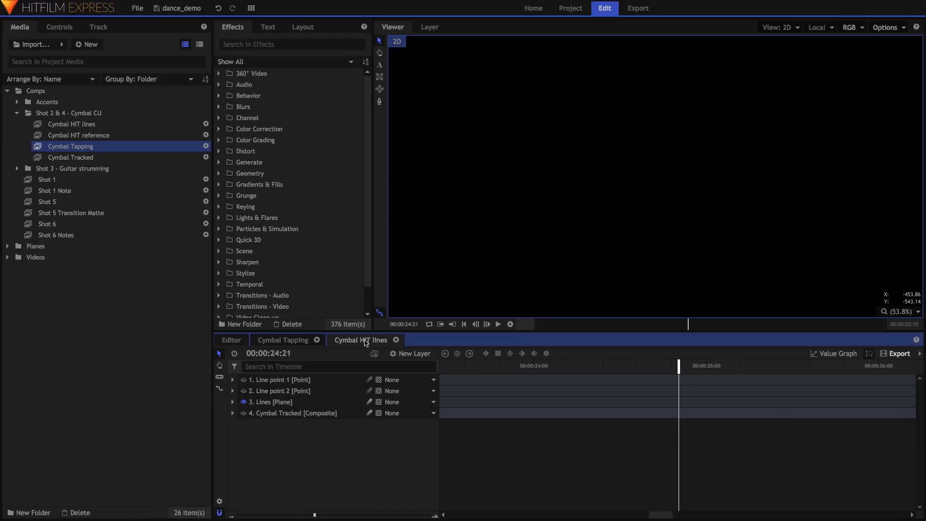
Inspect the Lines plane's Line 1 and Line 2 effects, make Cymbal Tracked visible, and open its comp.
click(278, 390)
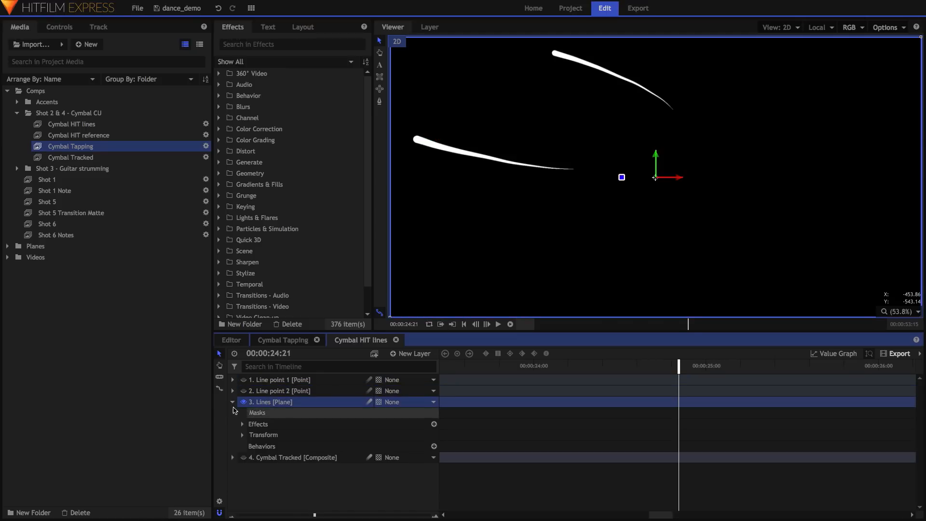
click(243, 424)
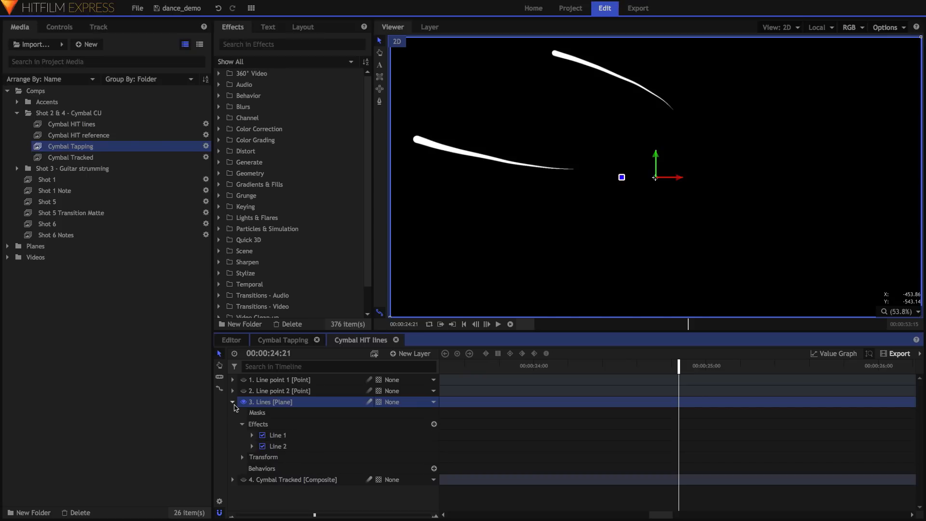
click(232, 402)
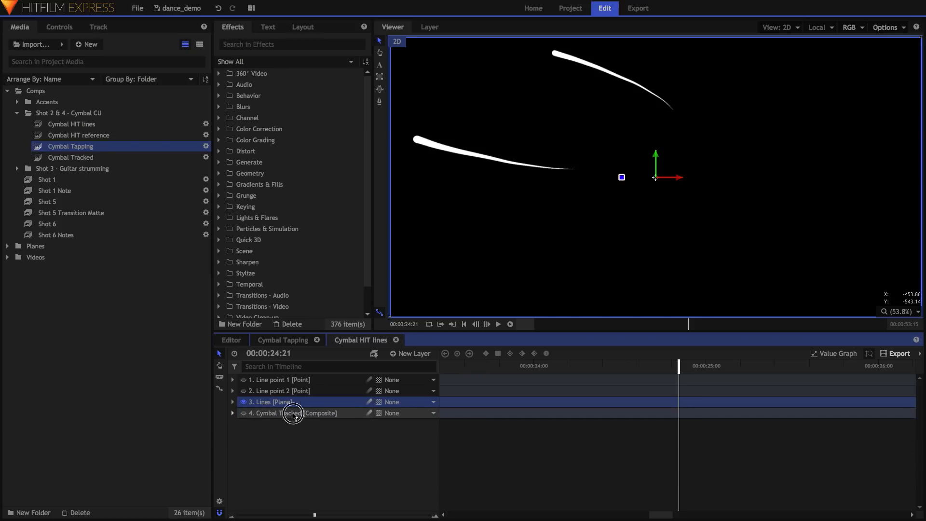
click(242, 413)
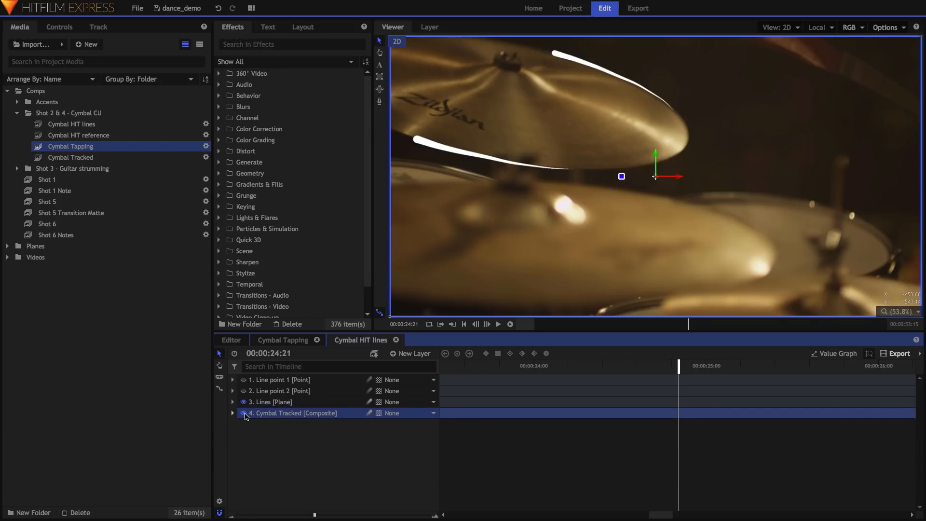
double_click(294, 412)
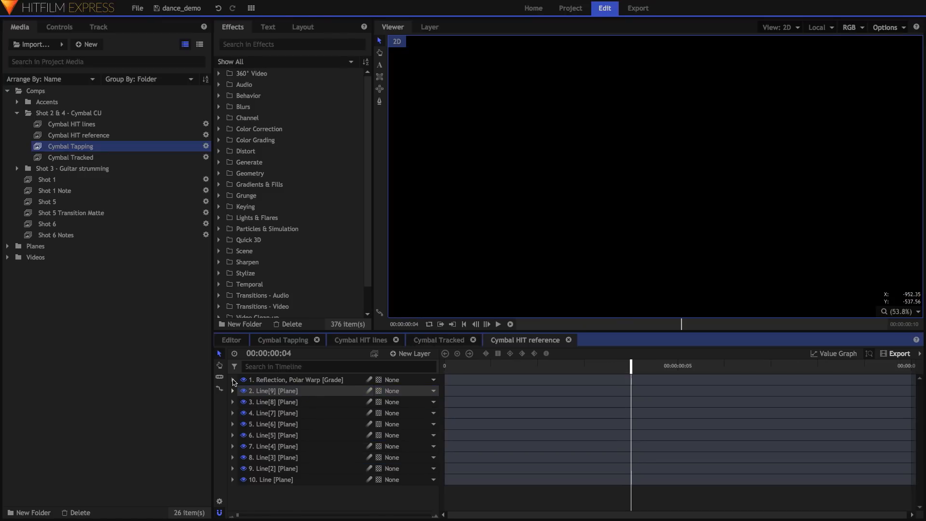
Enable Reflection and Polar Warp on the reference grade layer, then close the reference comp.
click(232, 380)
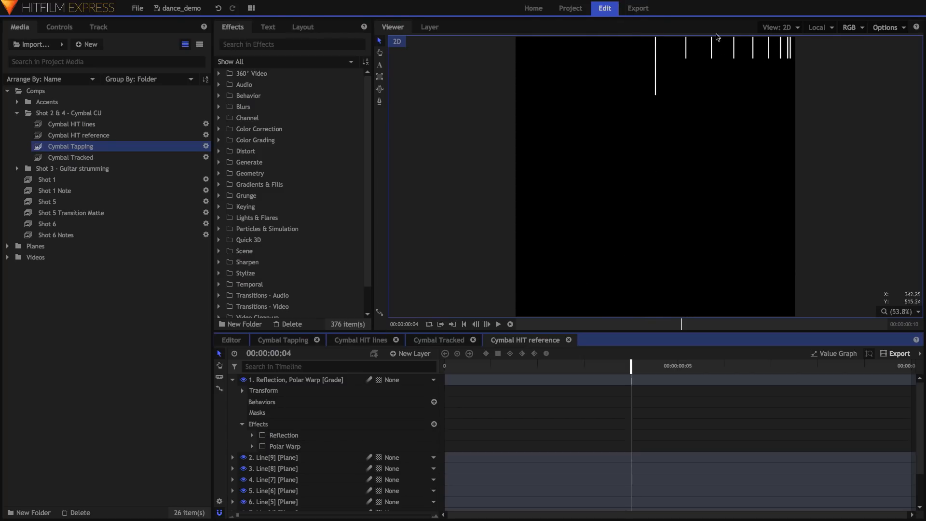
click(262, 435)
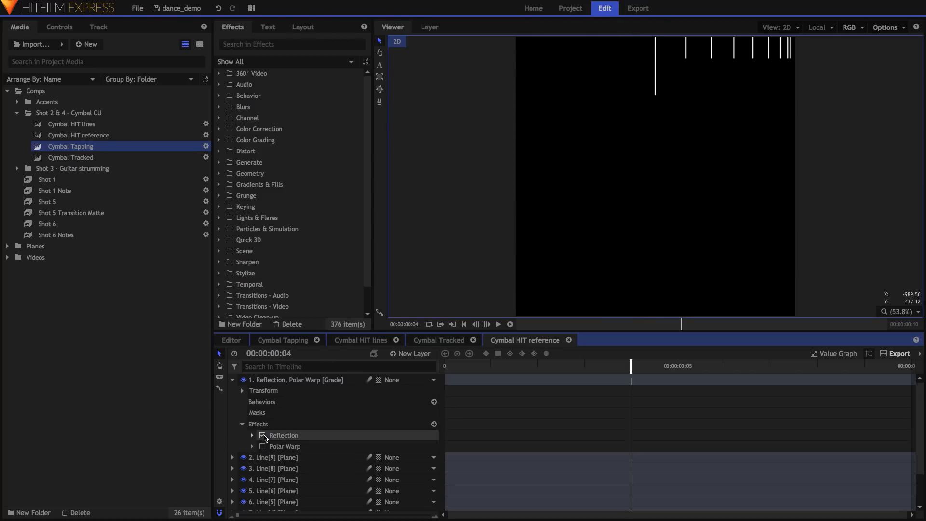
click(263, 435)
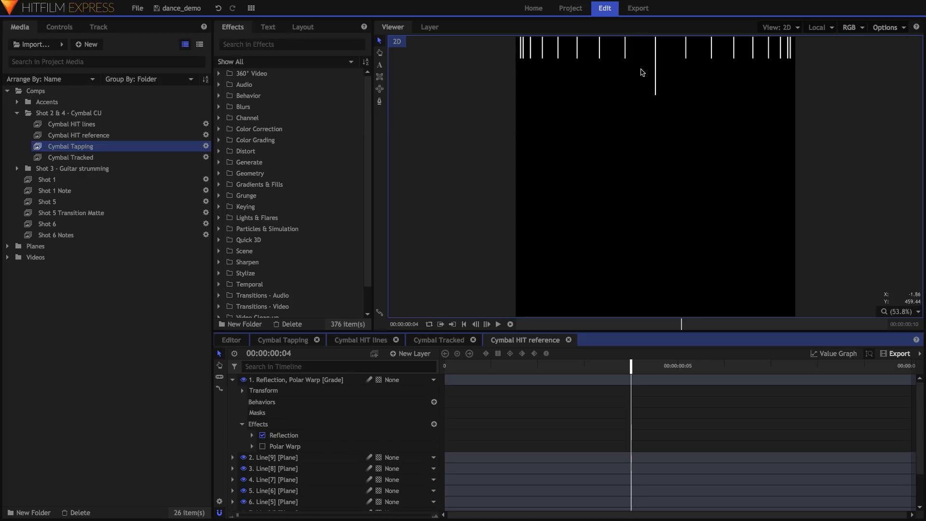
click(264, 447)
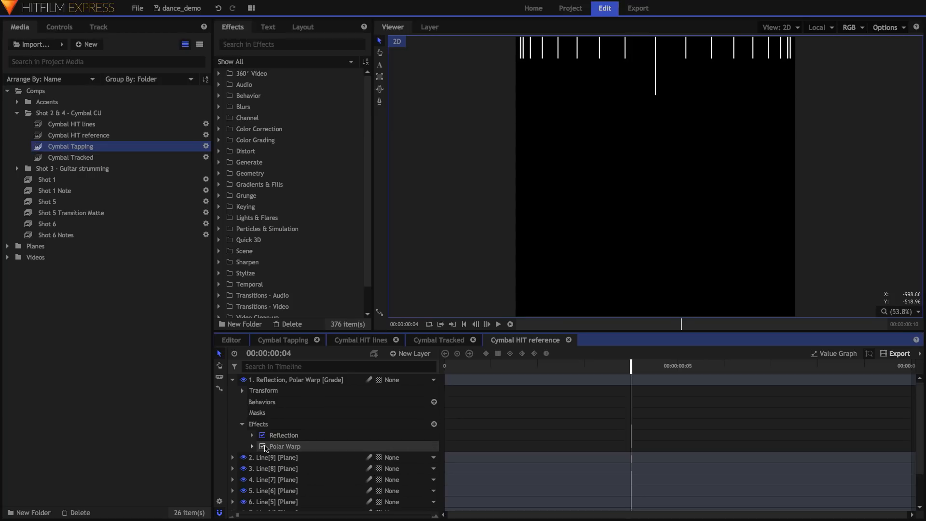
click(263, 446)
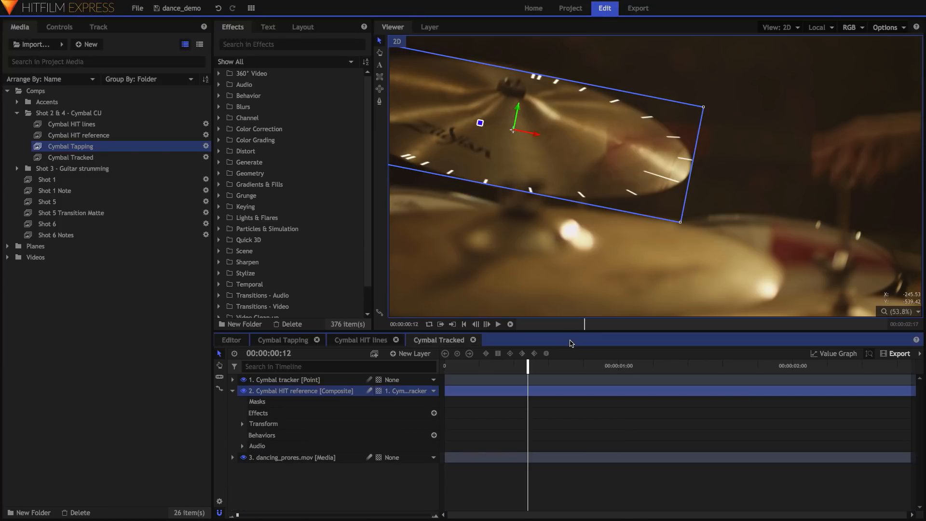
Move to a later frame and set the Cymbal HIT reference layer's blend mode to Add.
click(283, 379)
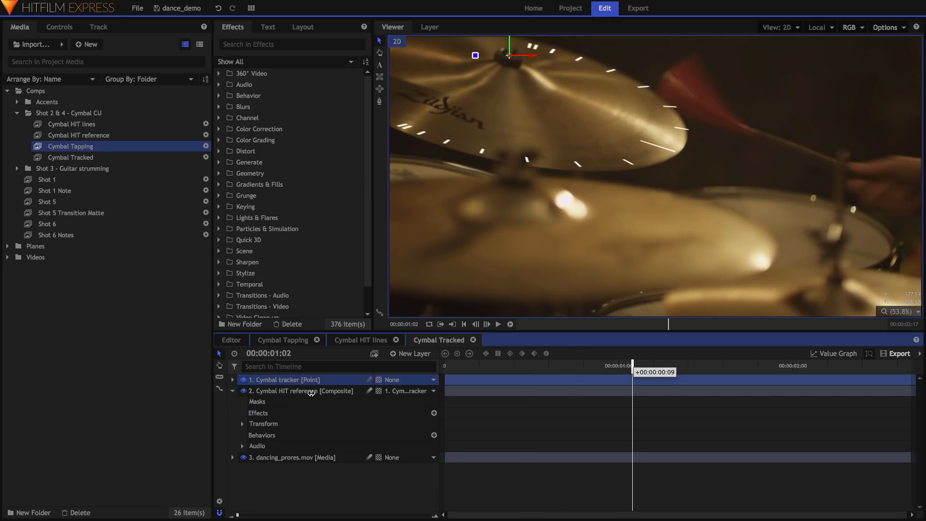
right_click(303, 390)
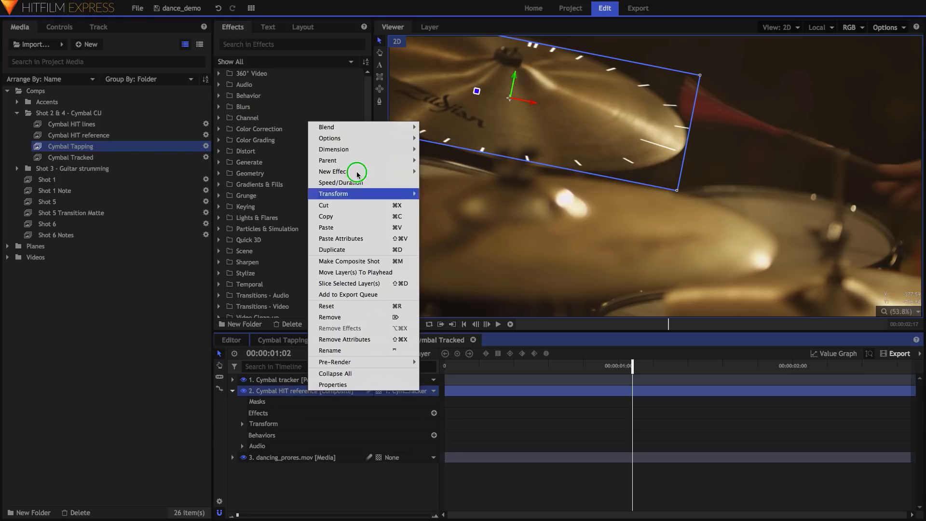
mouse_move(327, 126)
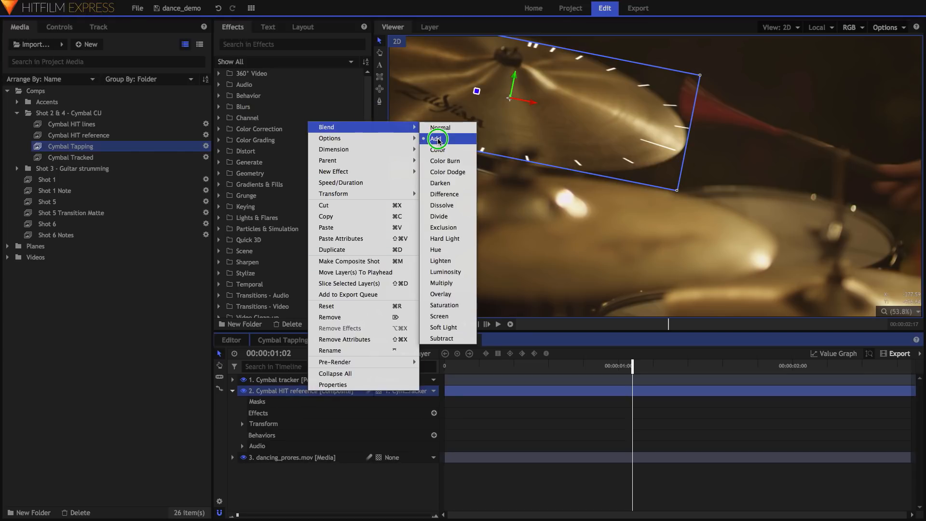
click(437, 138)
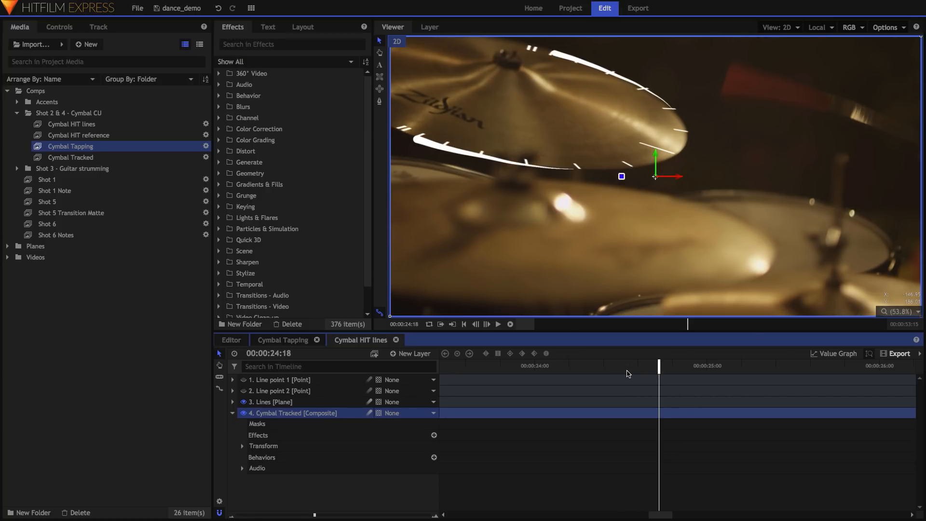
Scrub back slightly and expand Lines > Line 1 > Core to view the Width keyframes.
drag(658, 366, 672, 365)
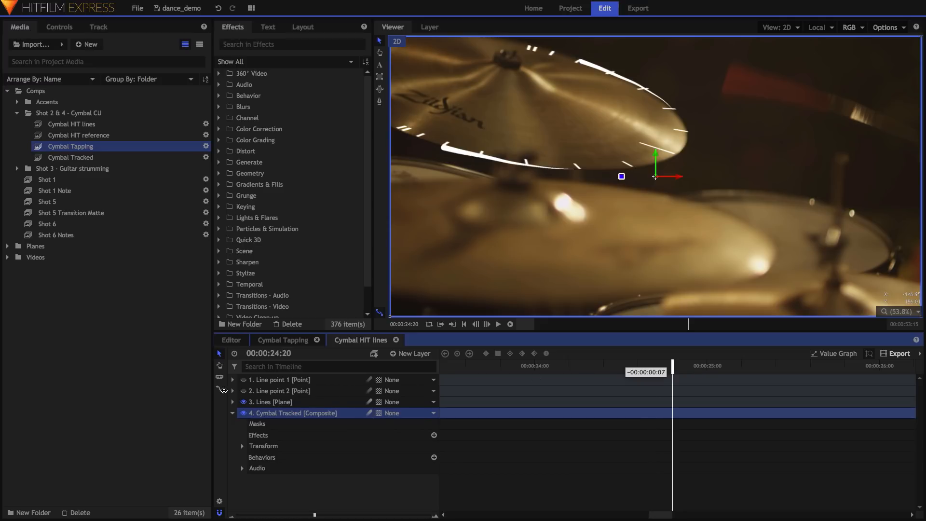
click(232, 402)
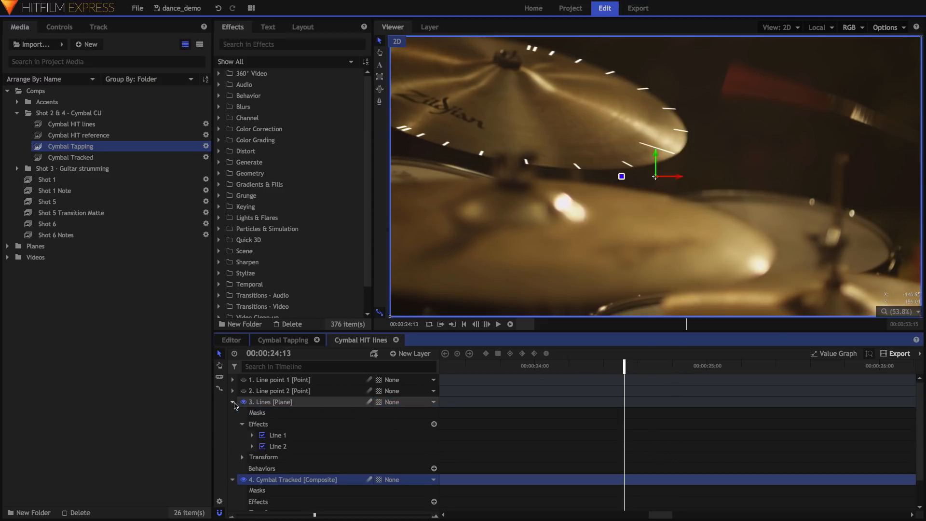
click(252, 436)
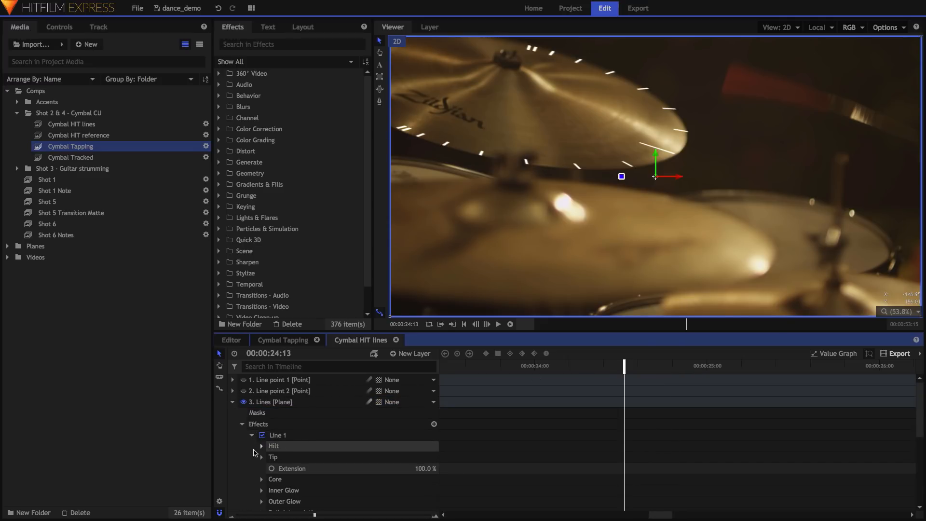
click(261, 479)
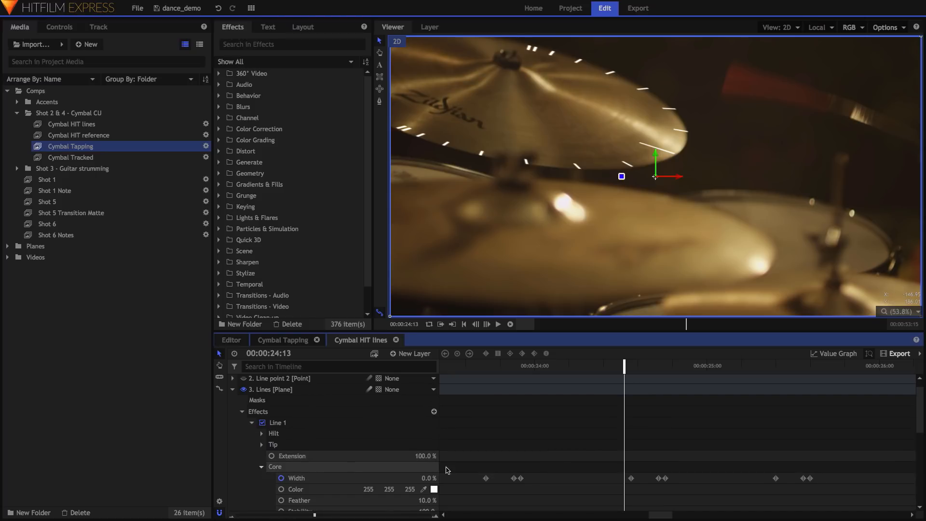